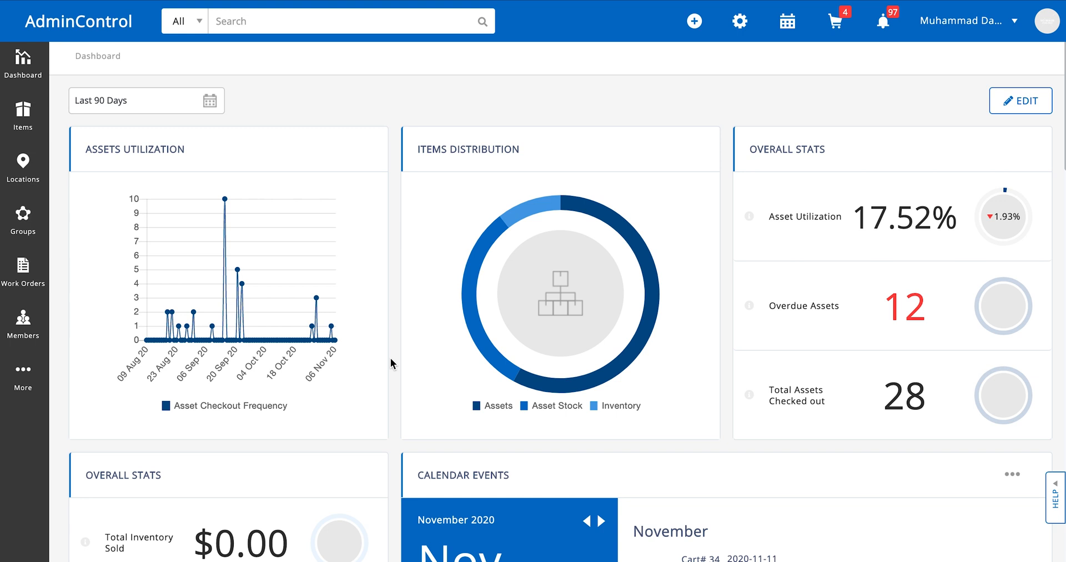
Step: Reveal the additional modules list from the sidebar's More entry
click(24, 374)
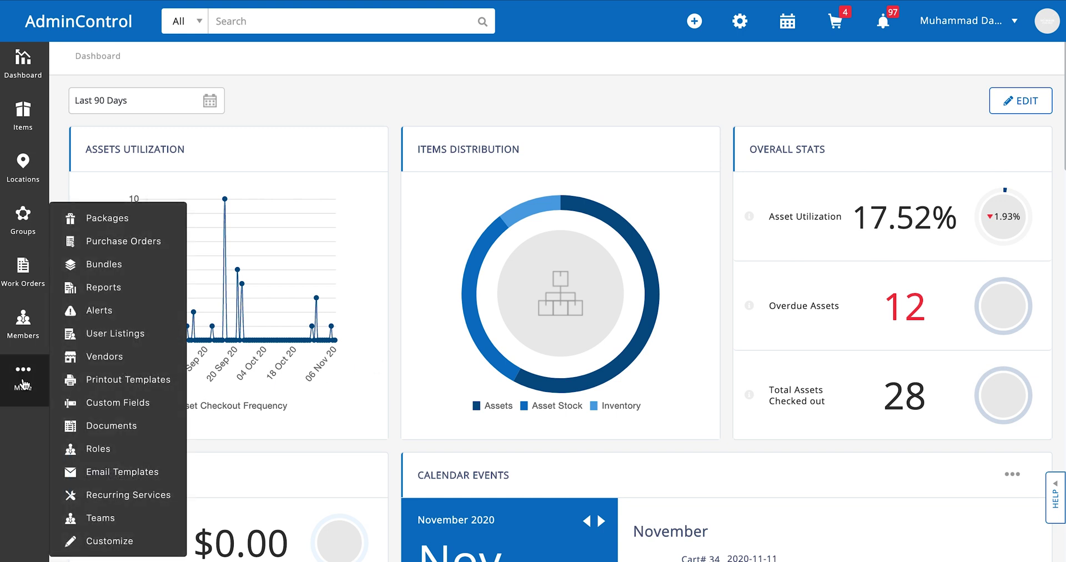
mouse_move(126, 379)
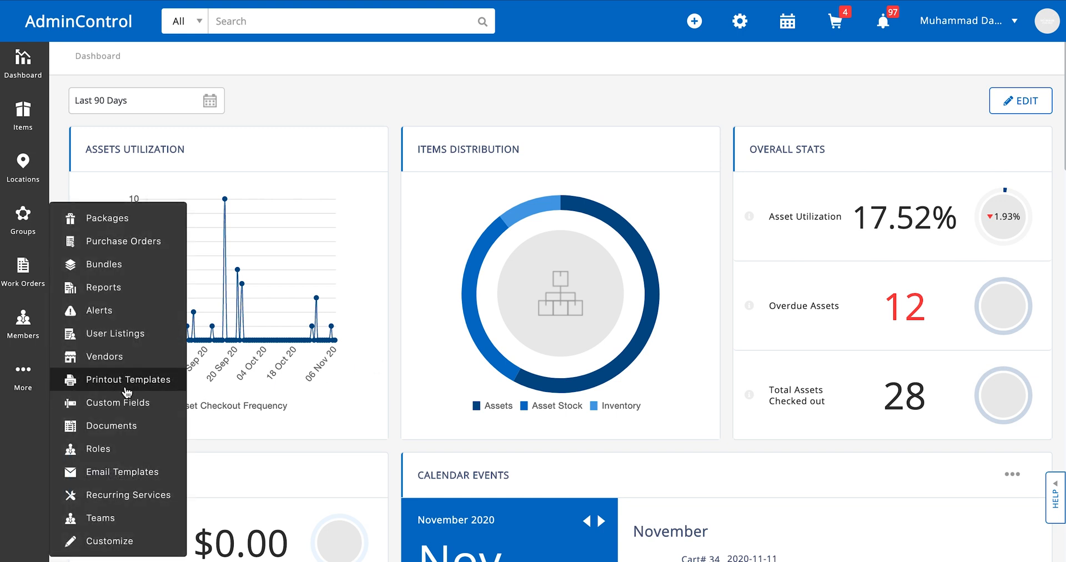
mouse_move(111, 425)
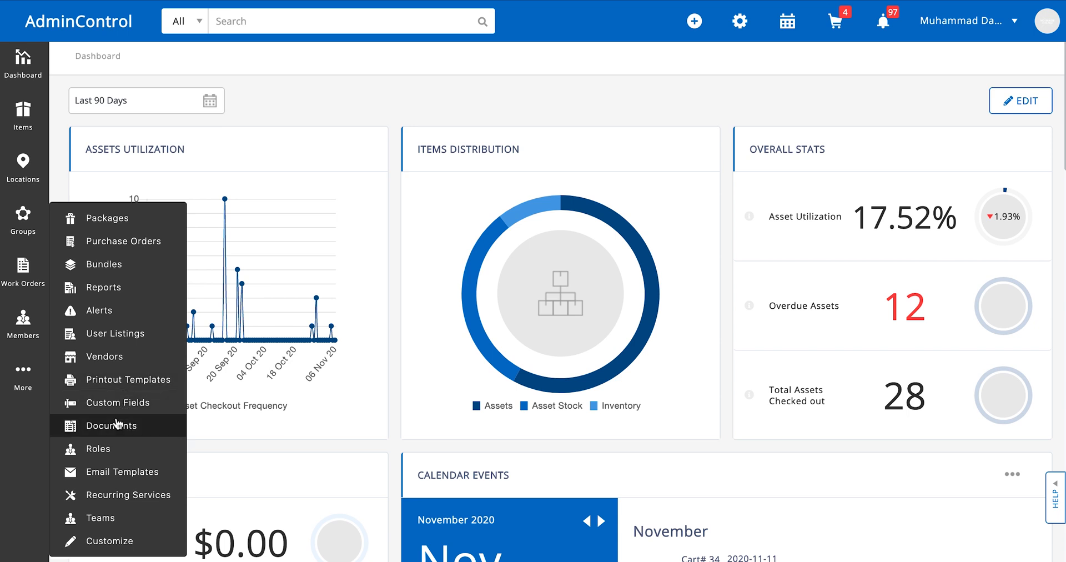
mouse_move(117, 402)
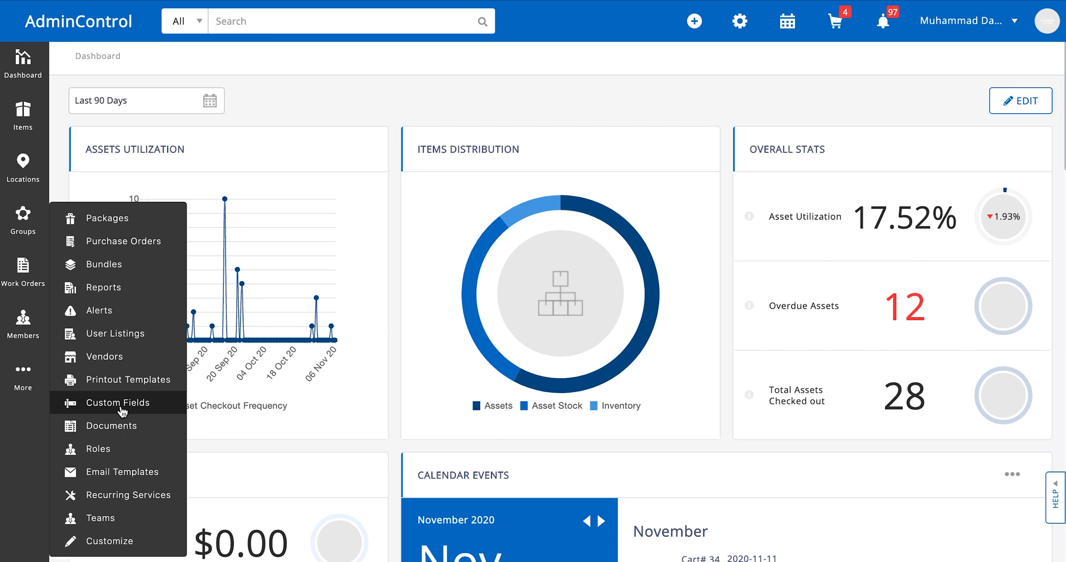
mouse_move(23, 387)
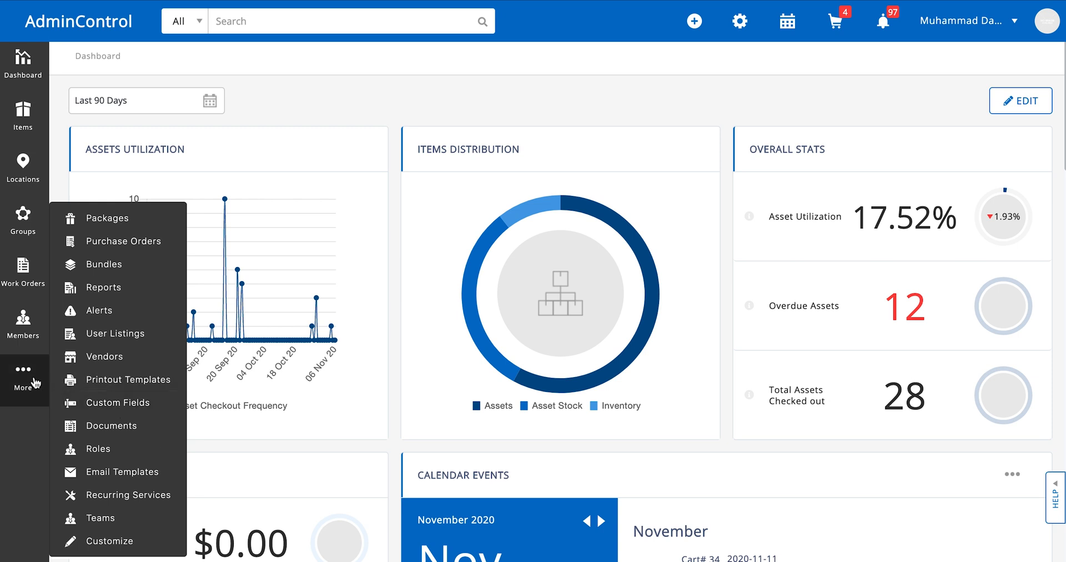
mouse_move(117, 402)
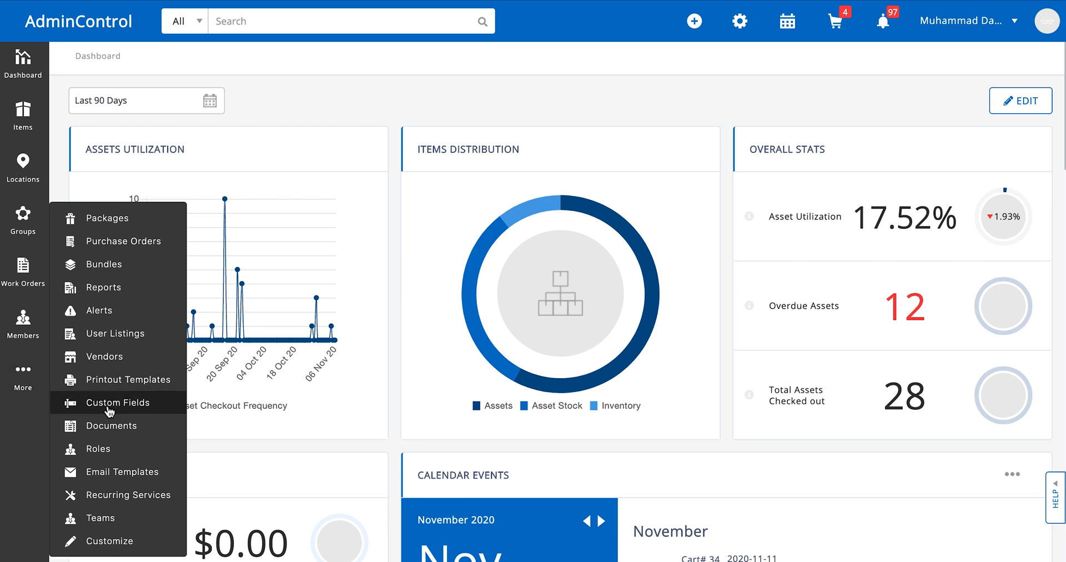
mouse_move(315, 336)
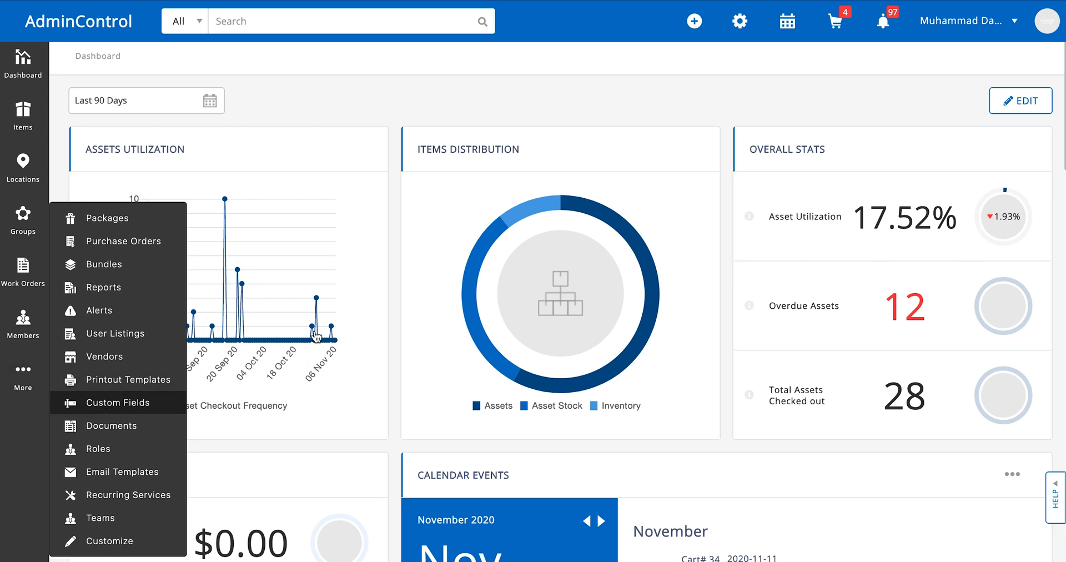
Step: Go to Custom Fields and review the existing Items fields like Frequency and Working Condition
click(116, 402)
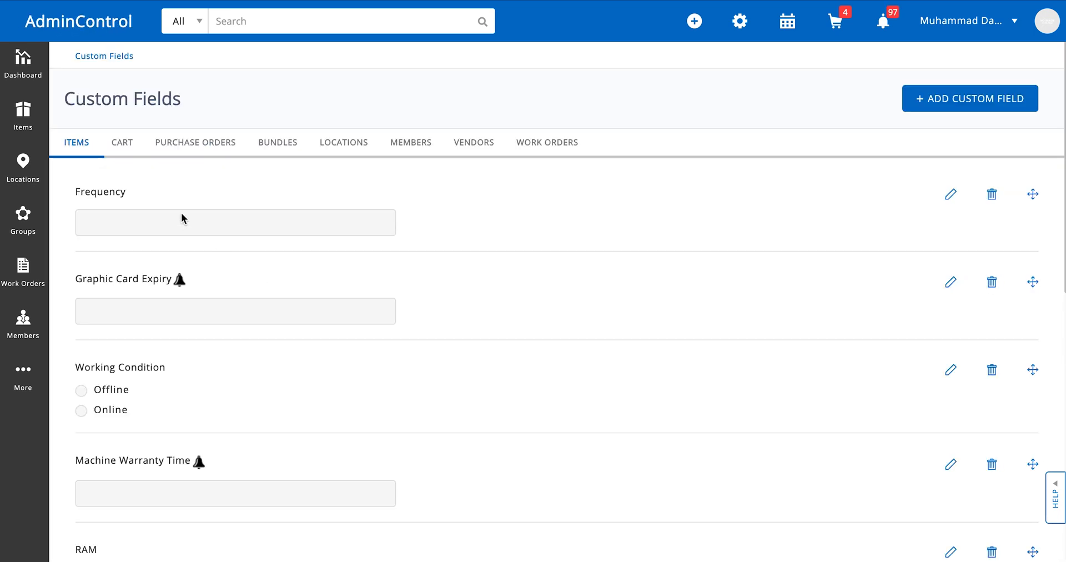
mouse_move(74, 160)
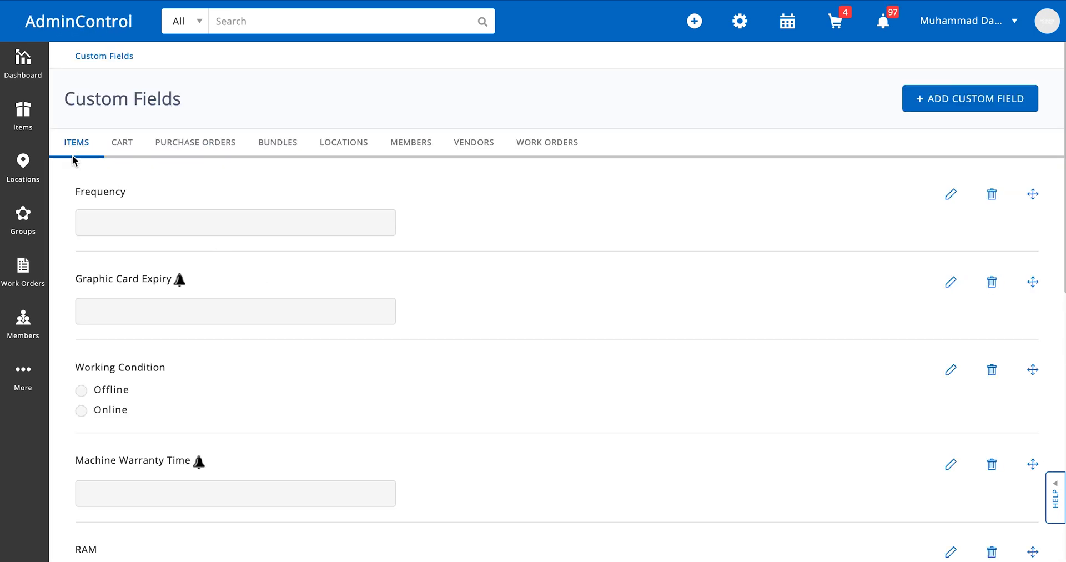
mouse_move(571, 177)
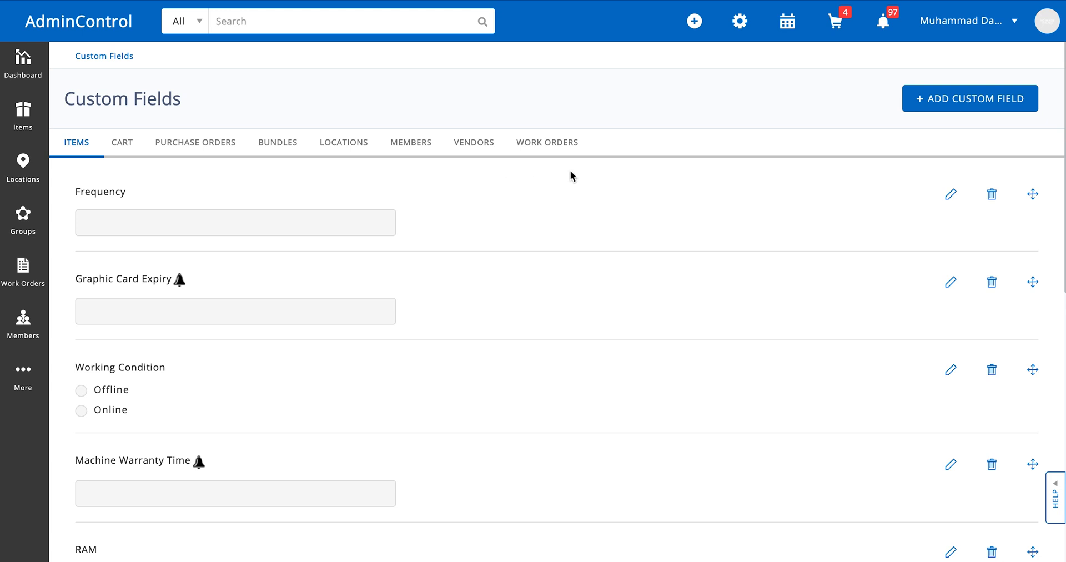
mouse_move(499, 340)
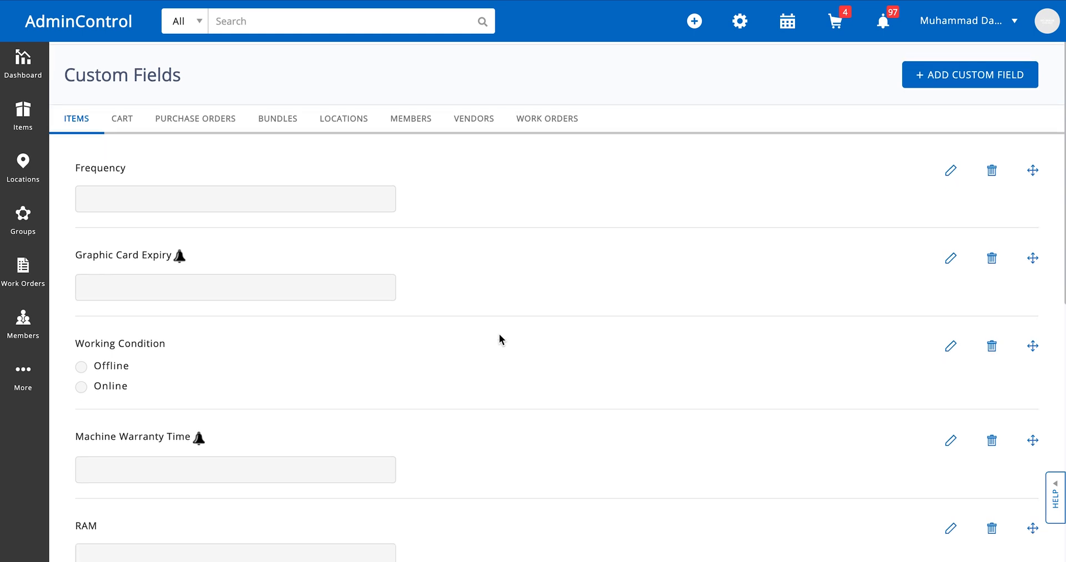
scroll(down, 3)
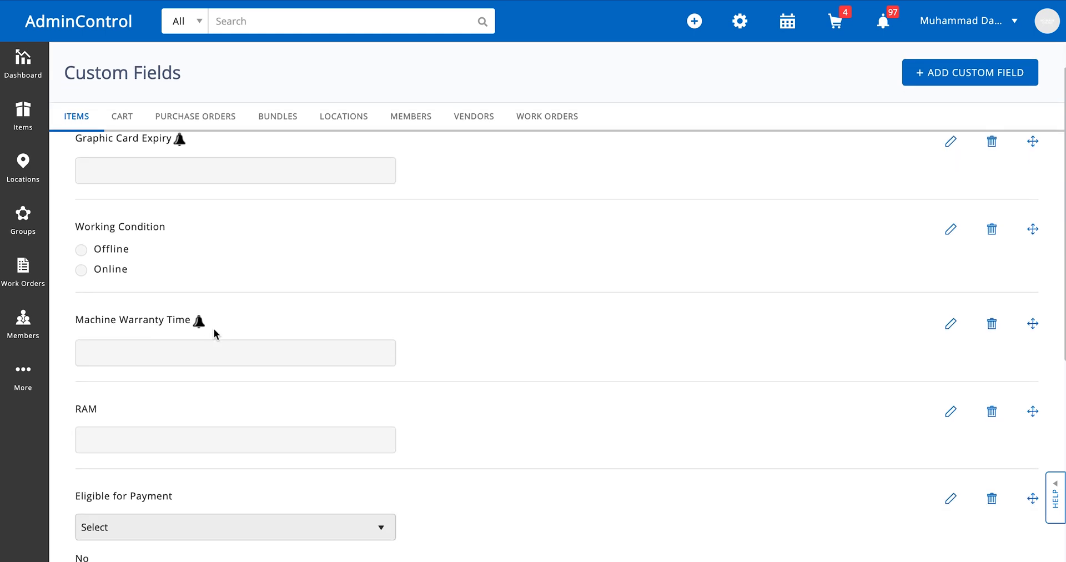
mouse_move(177, 414)
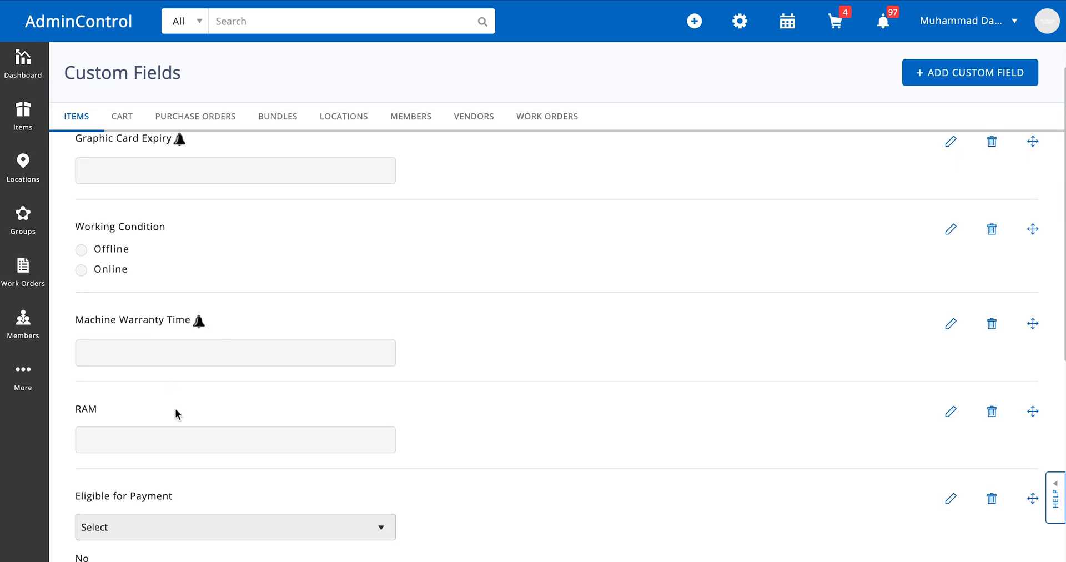
mouse_move(454, 402)
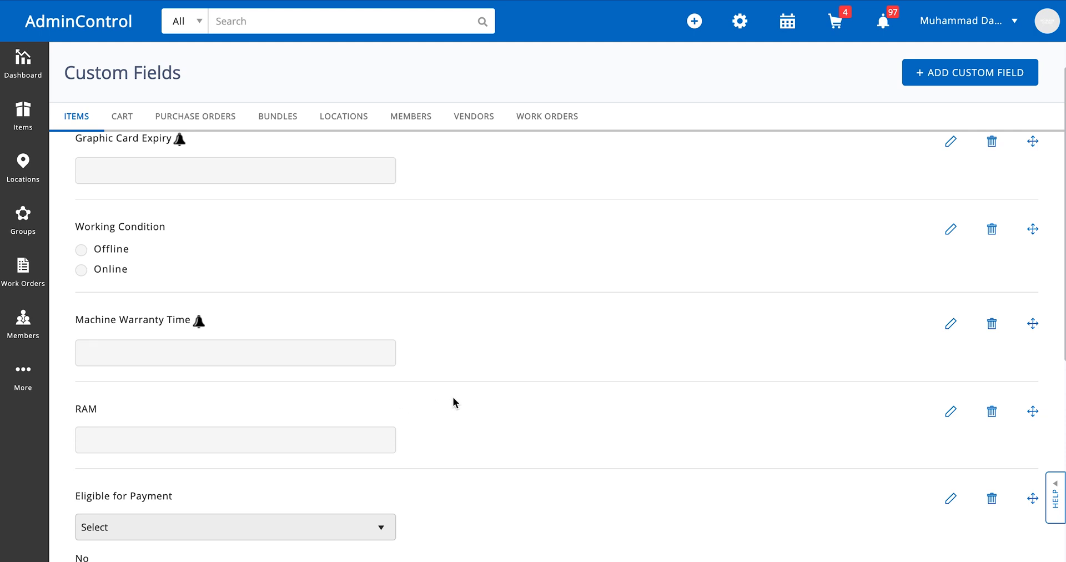
scroll(up, 3)
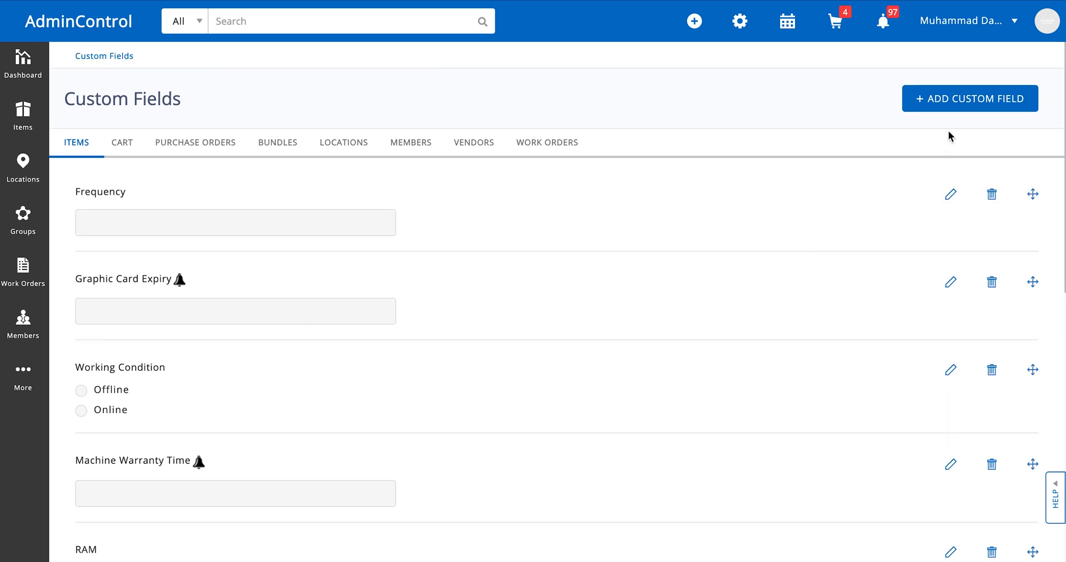
Step: Start a new Items custom field named 'Speed'
click(970, 97)
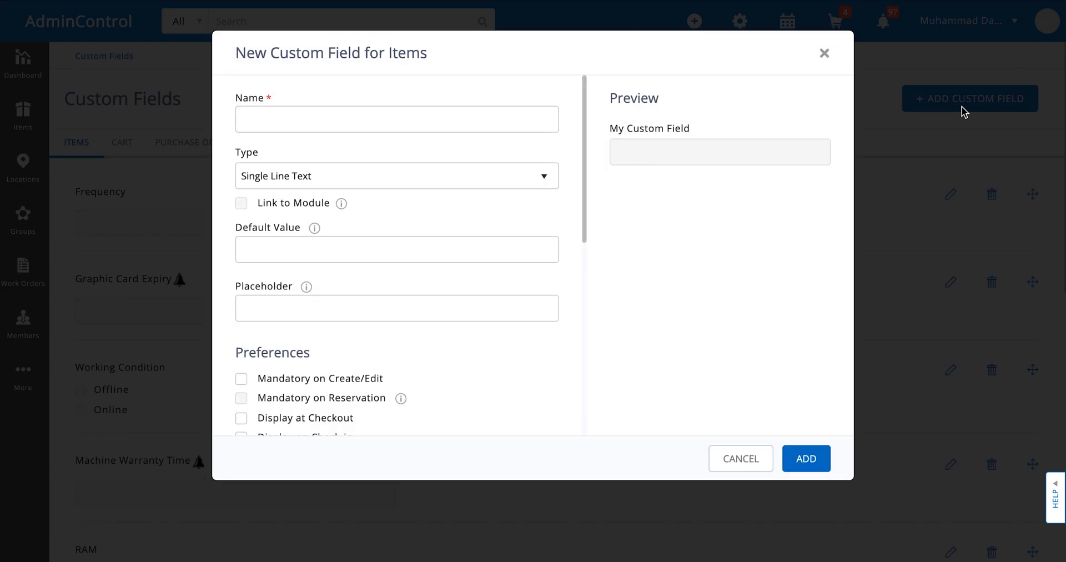
click(396, 119)
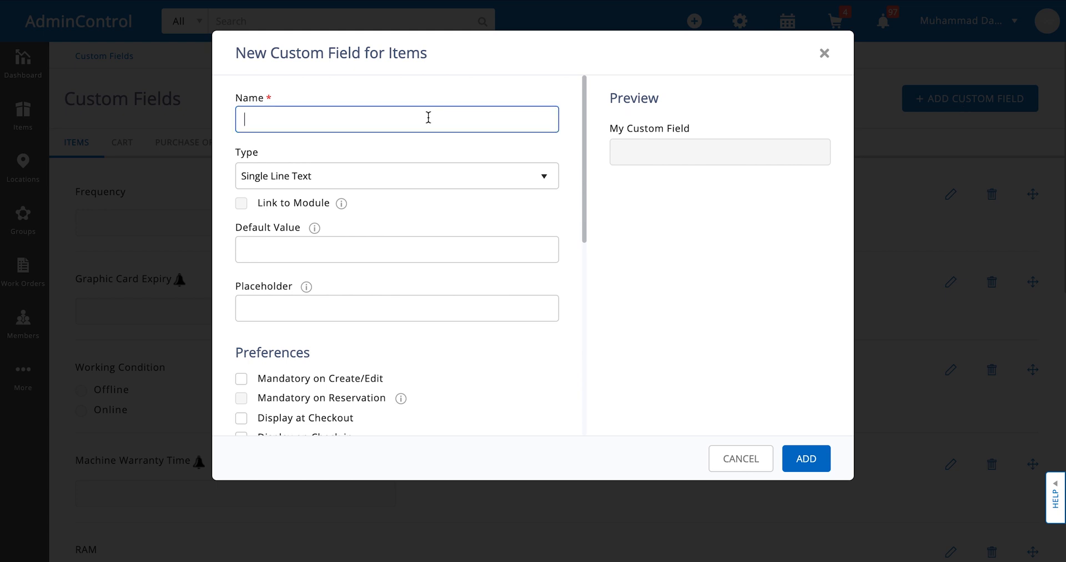
text(Speed)
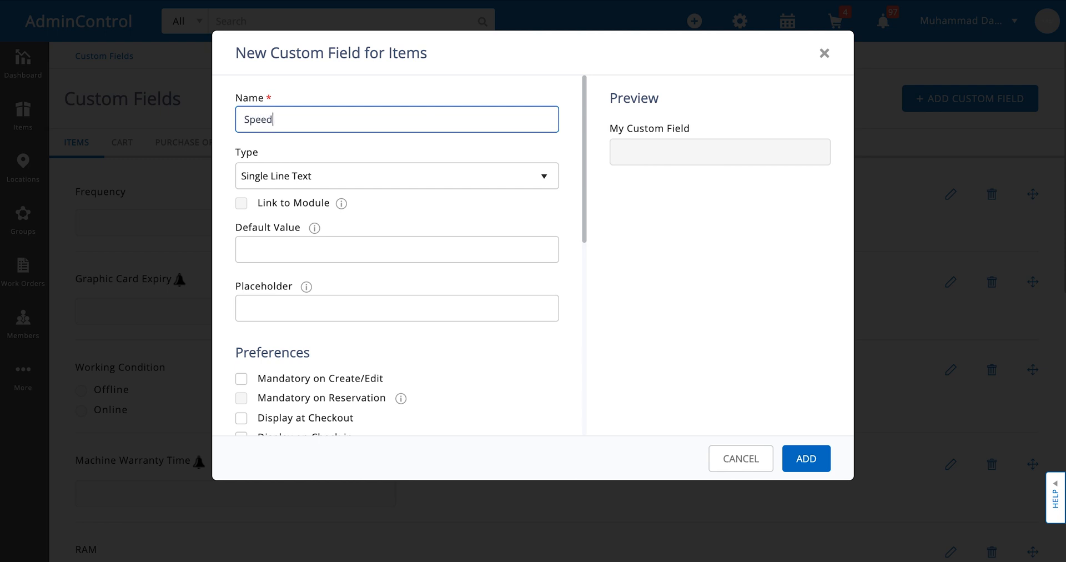
mouse_move(327, 173)
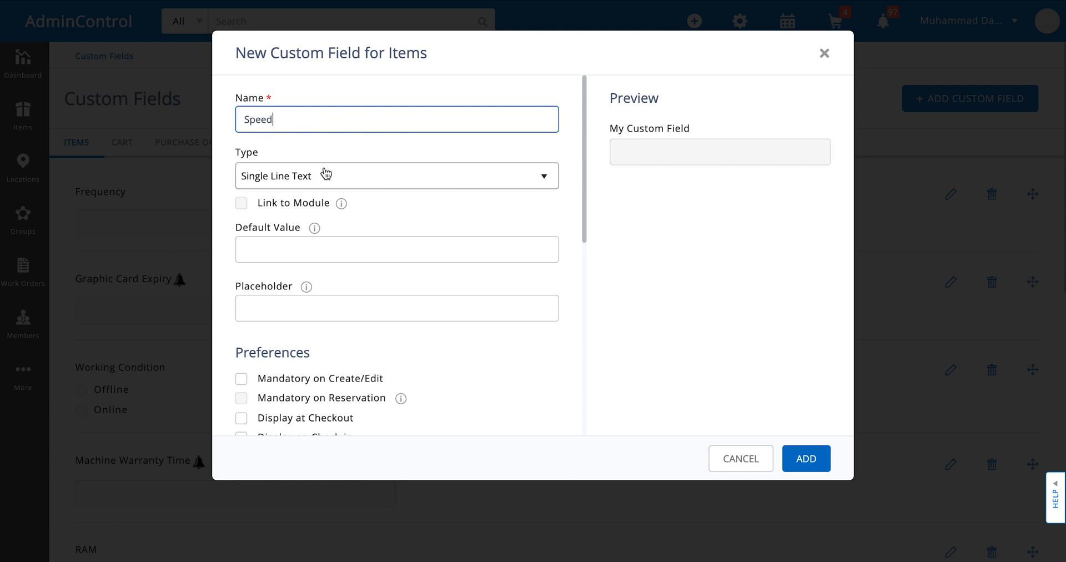
Step: Browse the field types, keep Single Line Text for now, and show the type list again
click(396, 175)
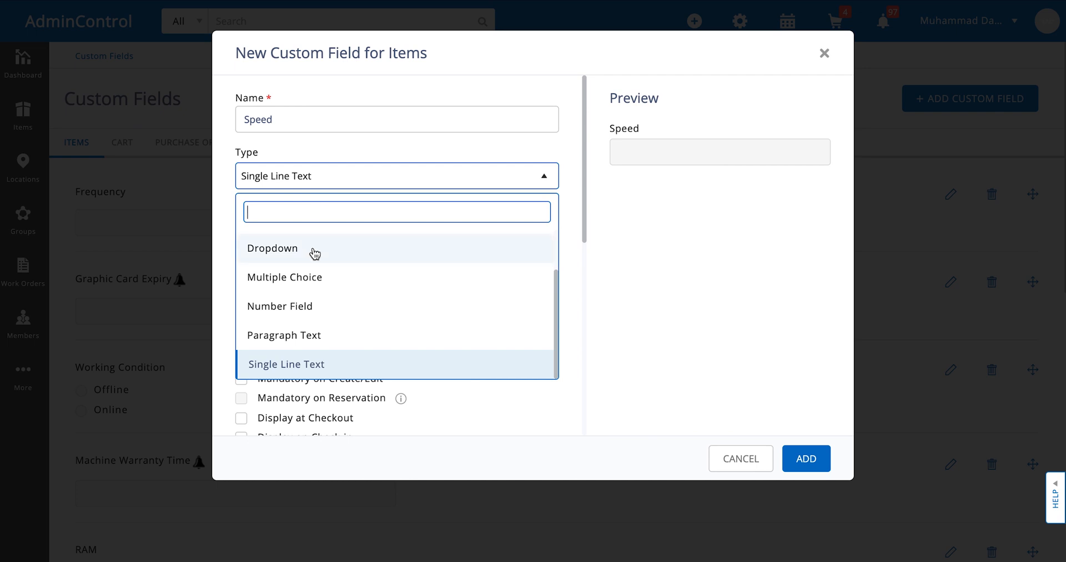
scroll(up, 3)
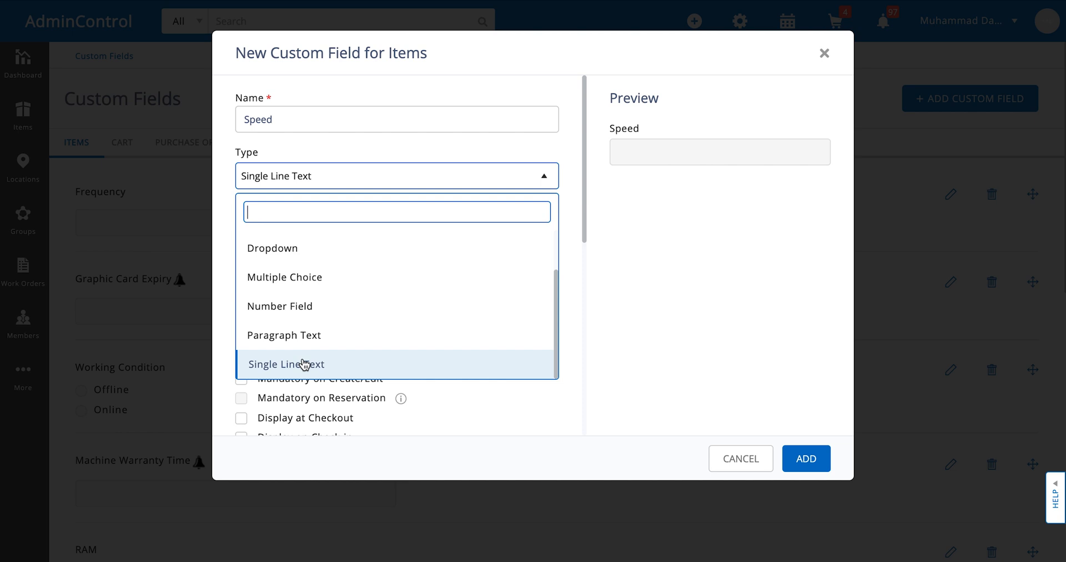
mouse_move(279, 305)
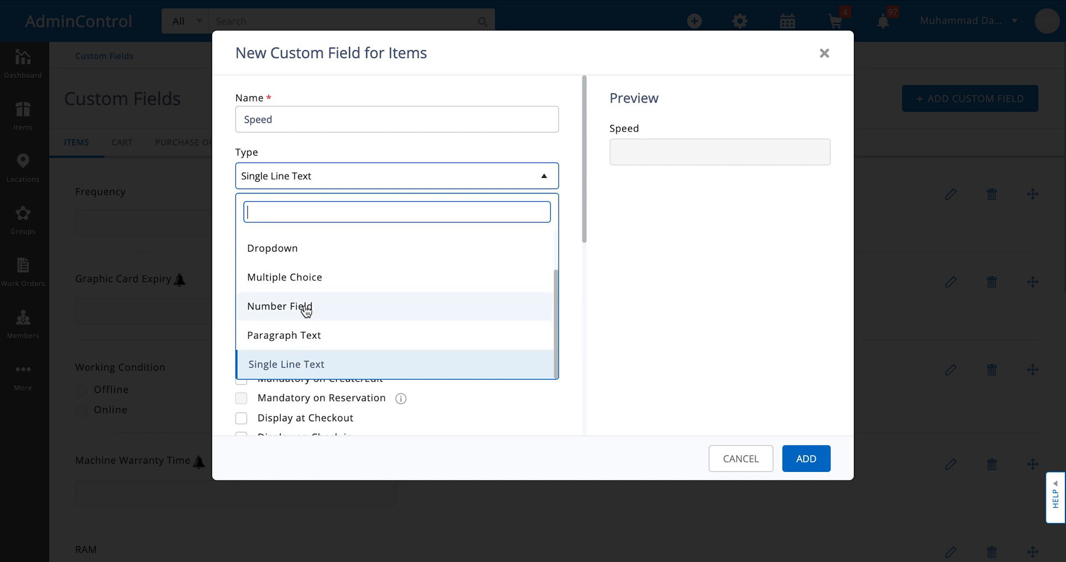
scroll(up, 3)
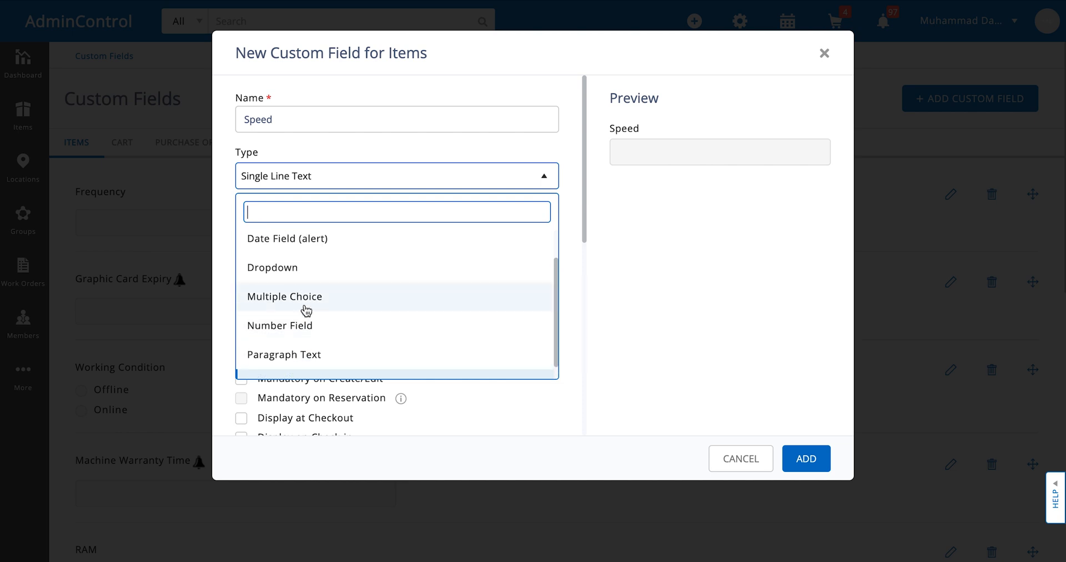
mouse_move(304, 270)
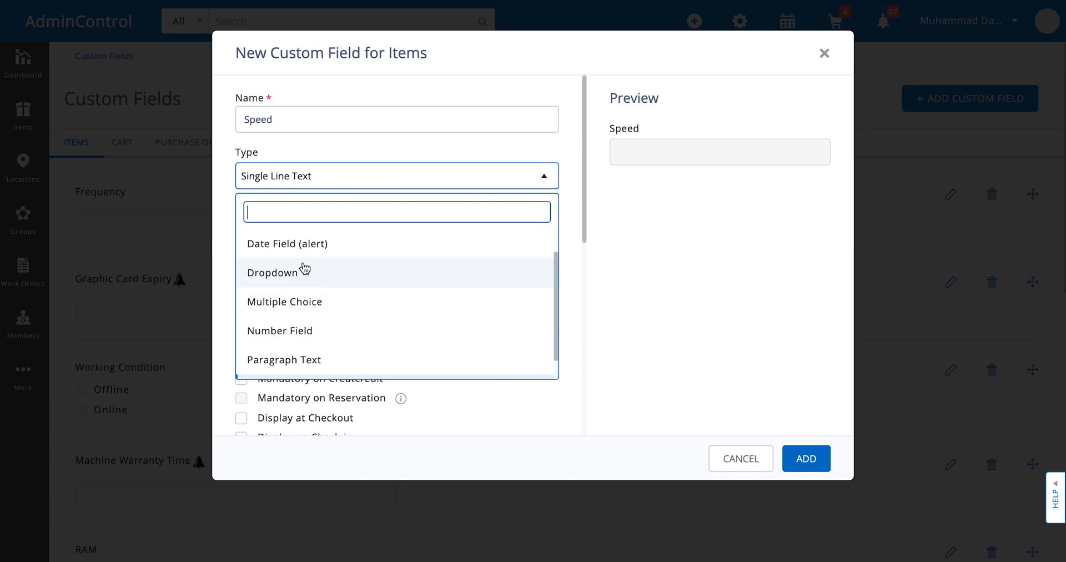
scroll(up, 3)
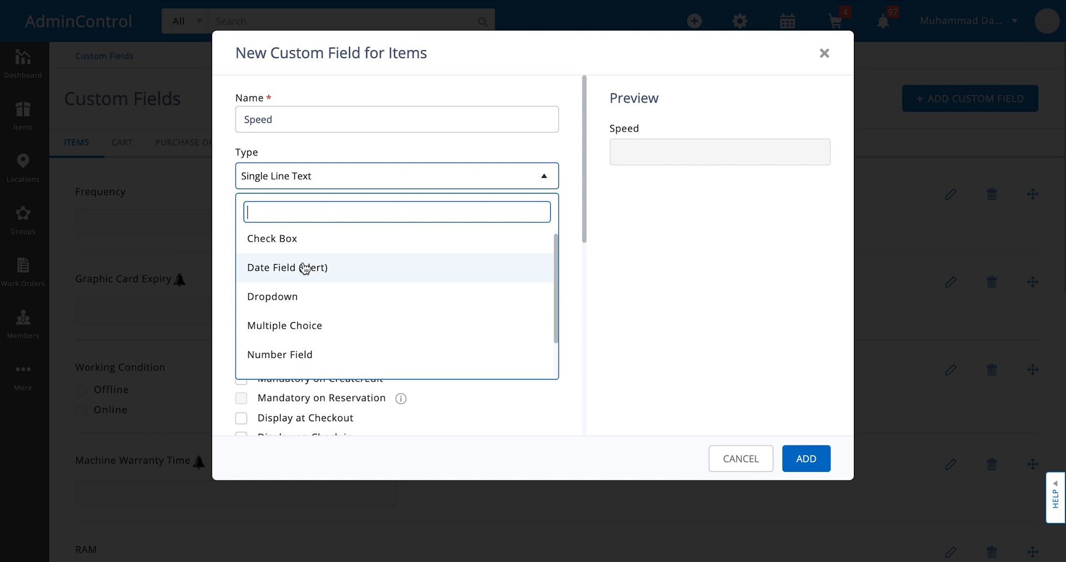
mouse_move(281, 271)
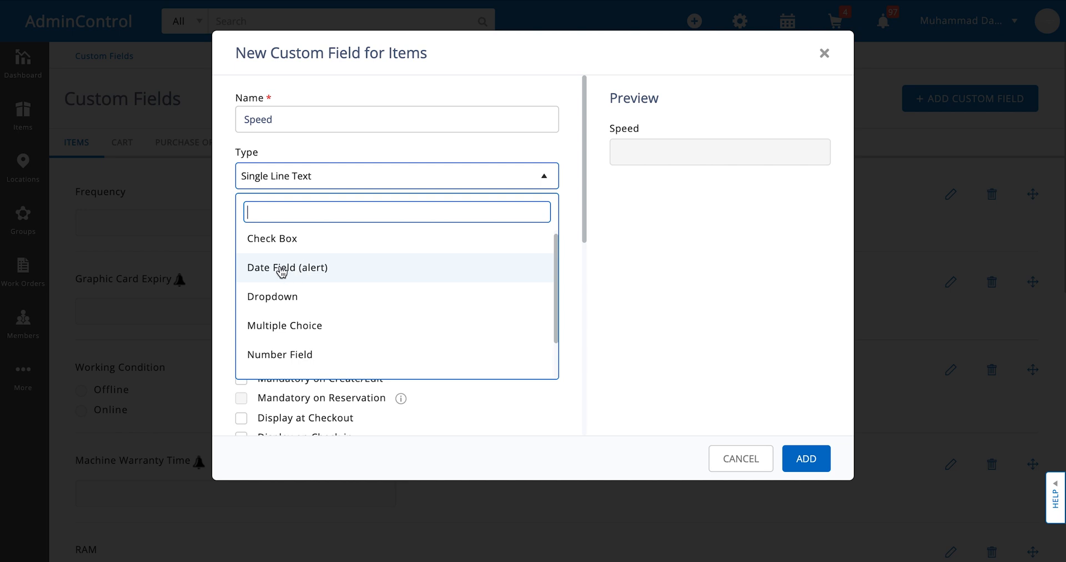
scroll(down, 3)
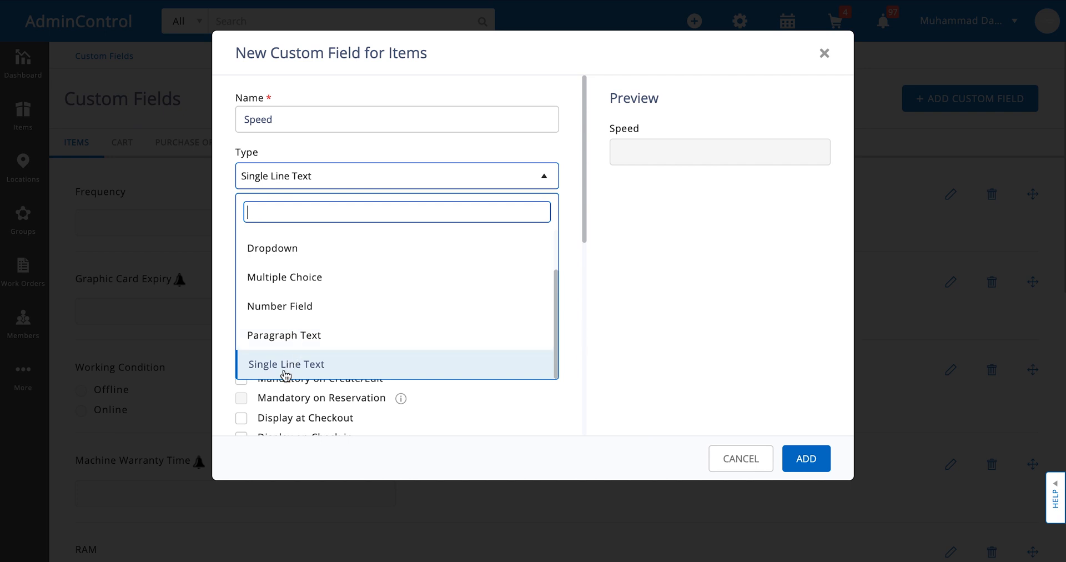
click(286, 364)
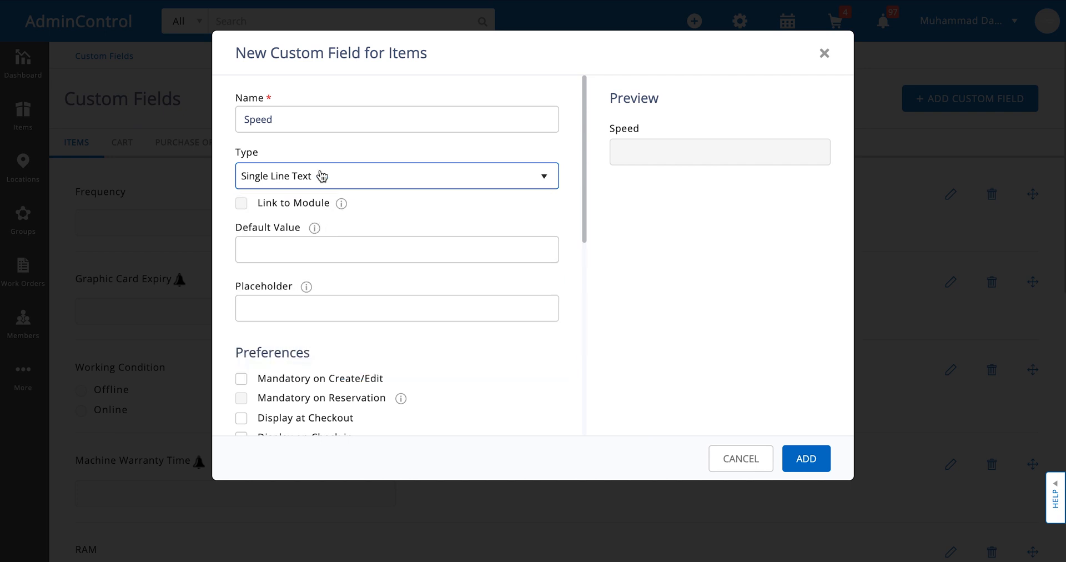
click(396, 176)
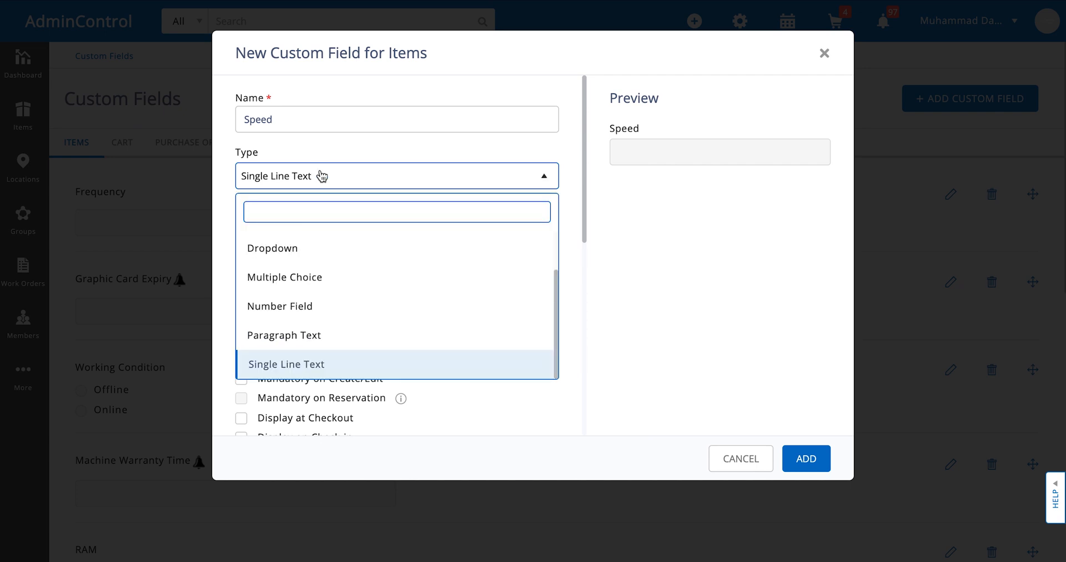
mouse_move(298, 305)
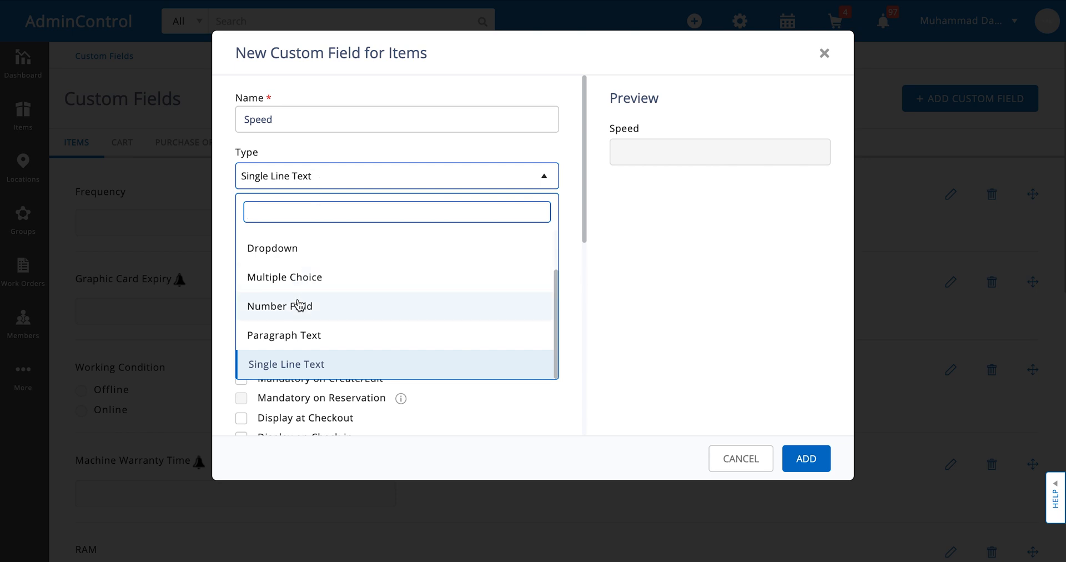
Step: Make Speed a Number Field that is mandatory on create/edit
click(280, 305)
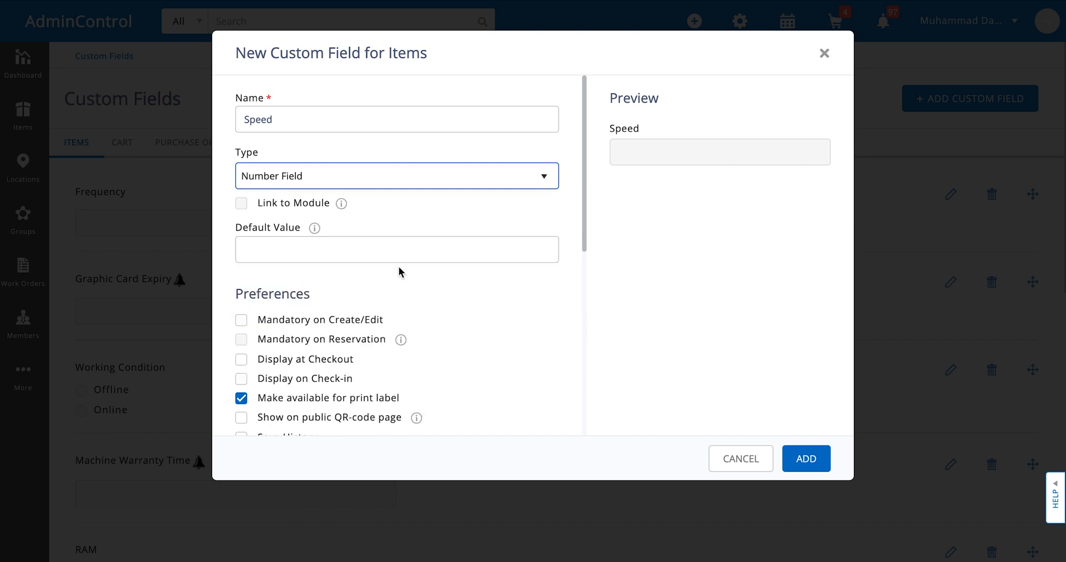
scroll(down, 3)
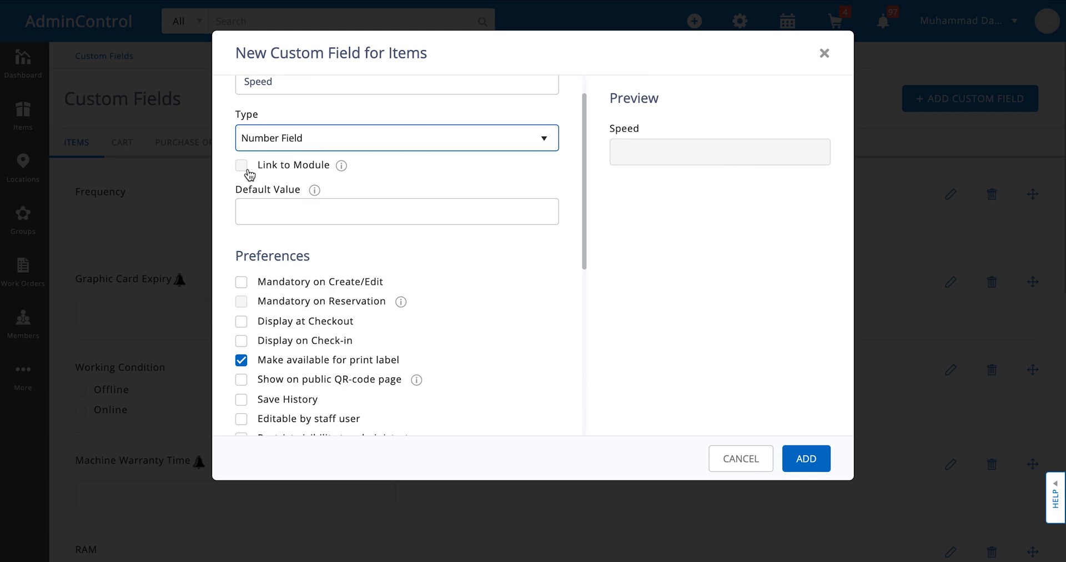
scroll(down, 3)
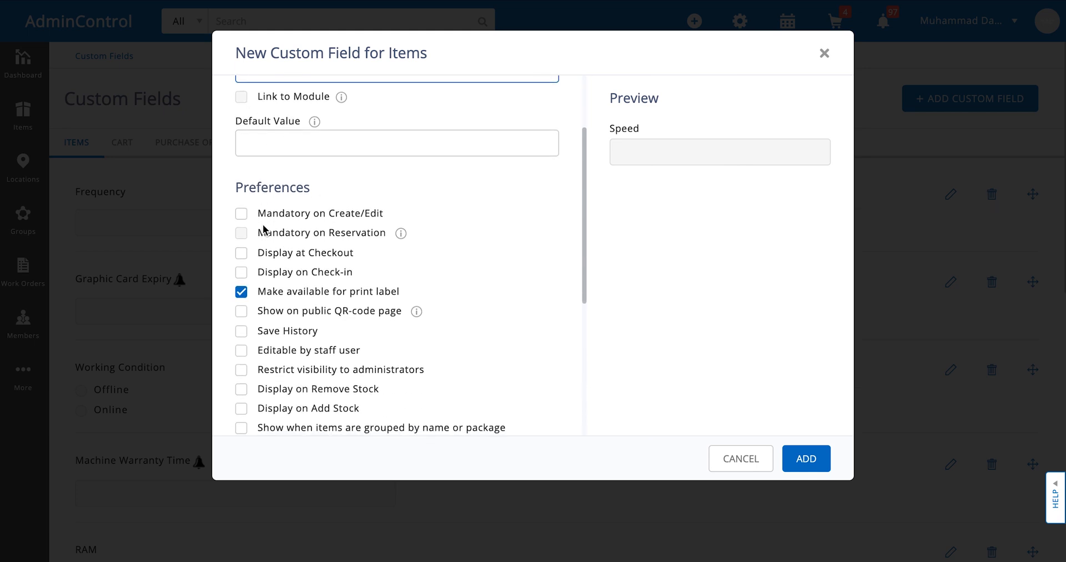
scroll(down, 3)
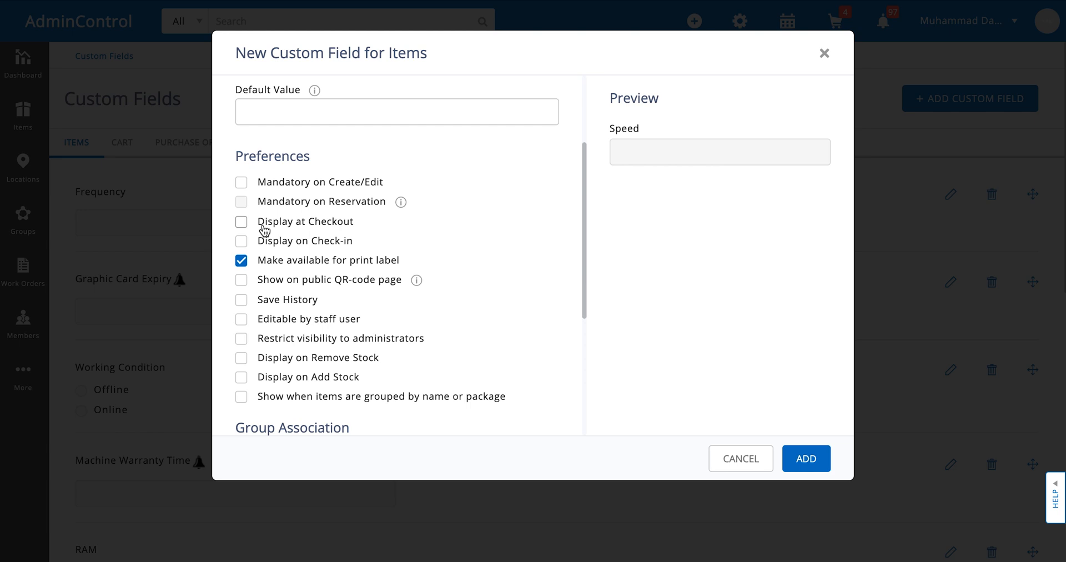
click(241, 182)
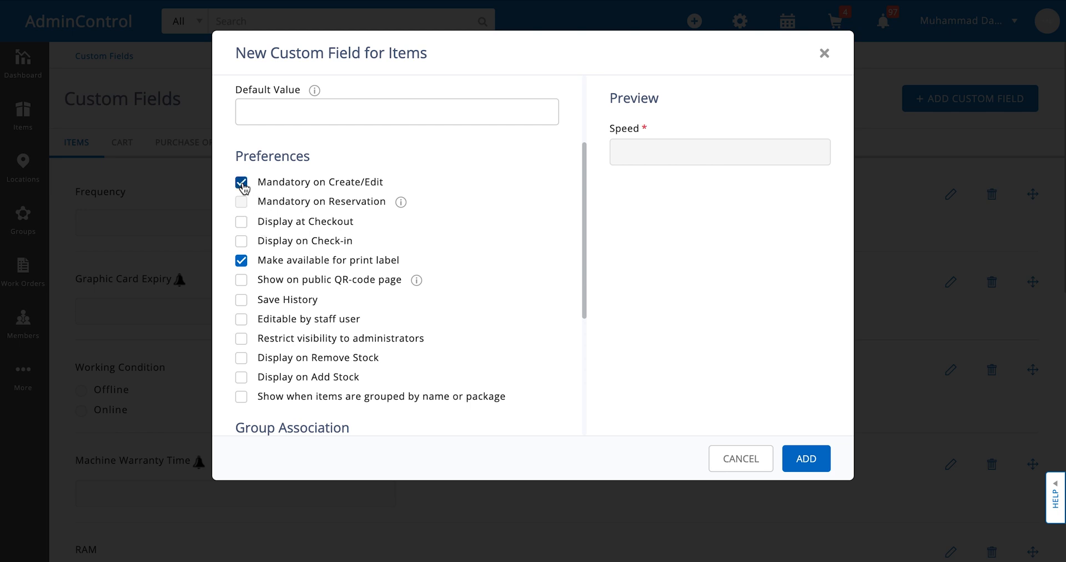
mouse_move(249, 186)
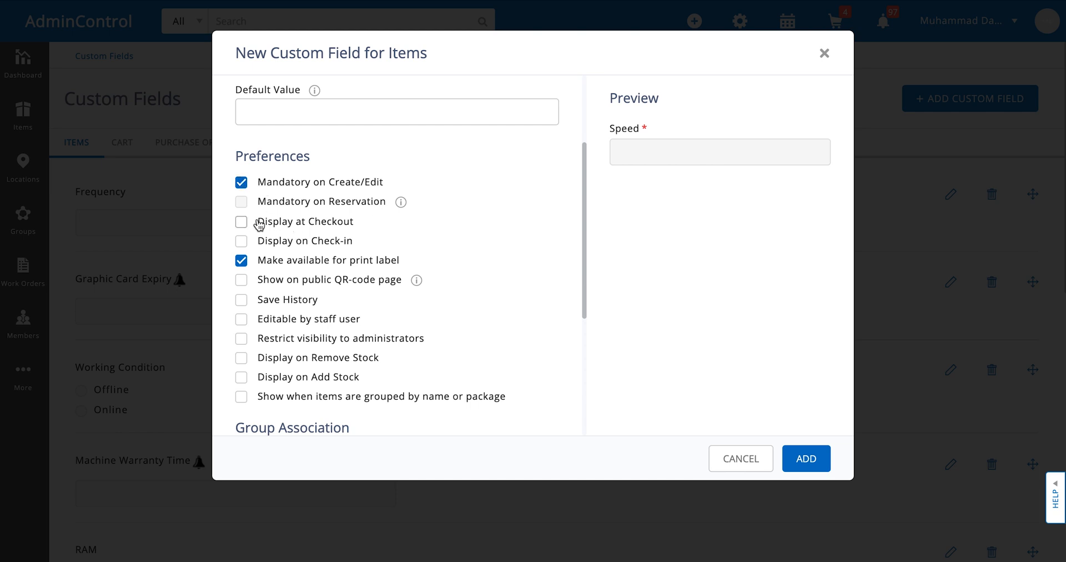
mouse_move(273, 272)
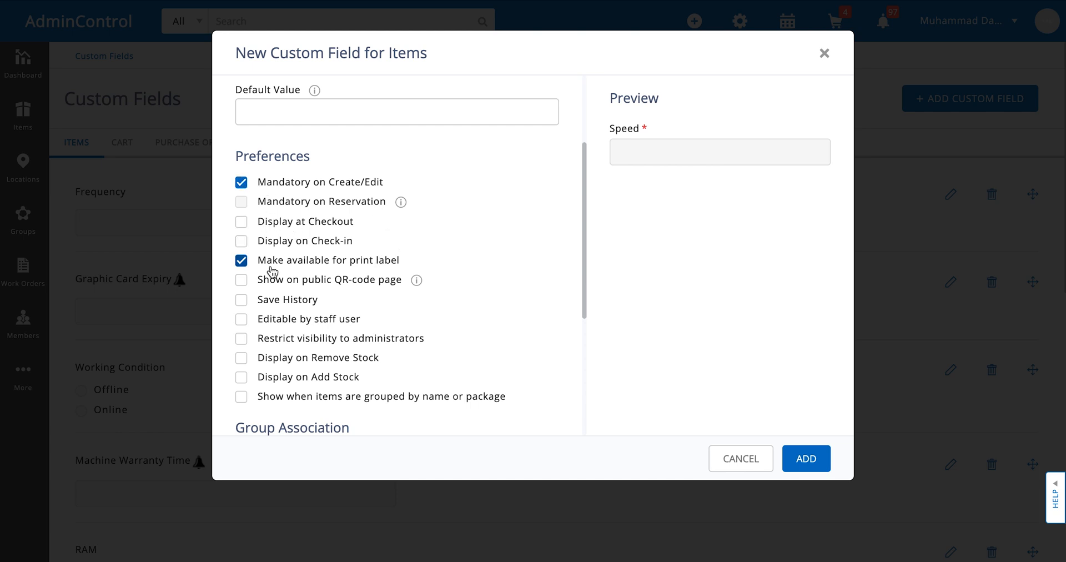
Step: Try Save History, then leave it switched off
scroll(down, 3)
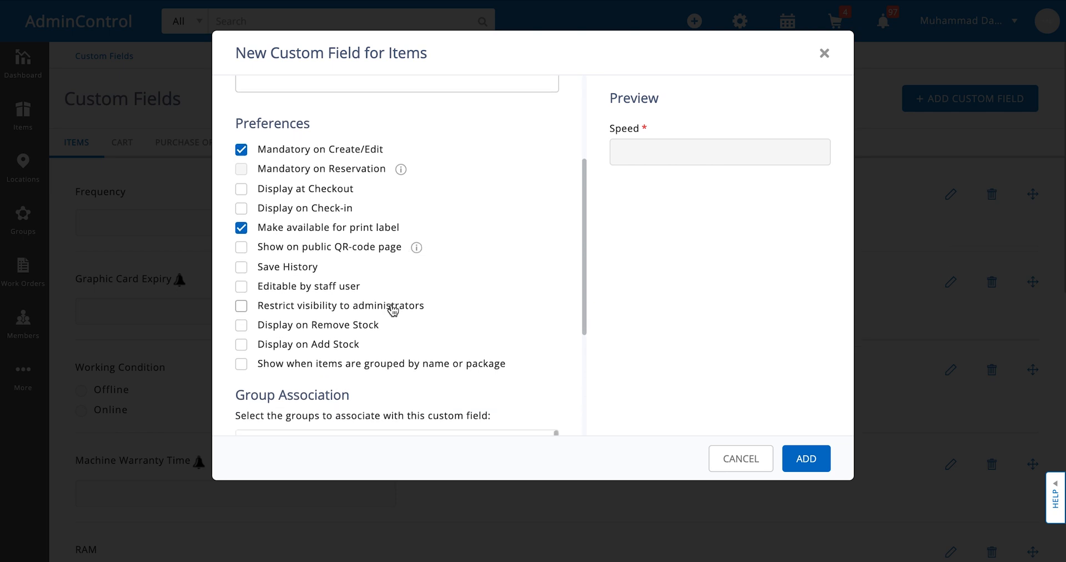
mouse_move(241, 267)
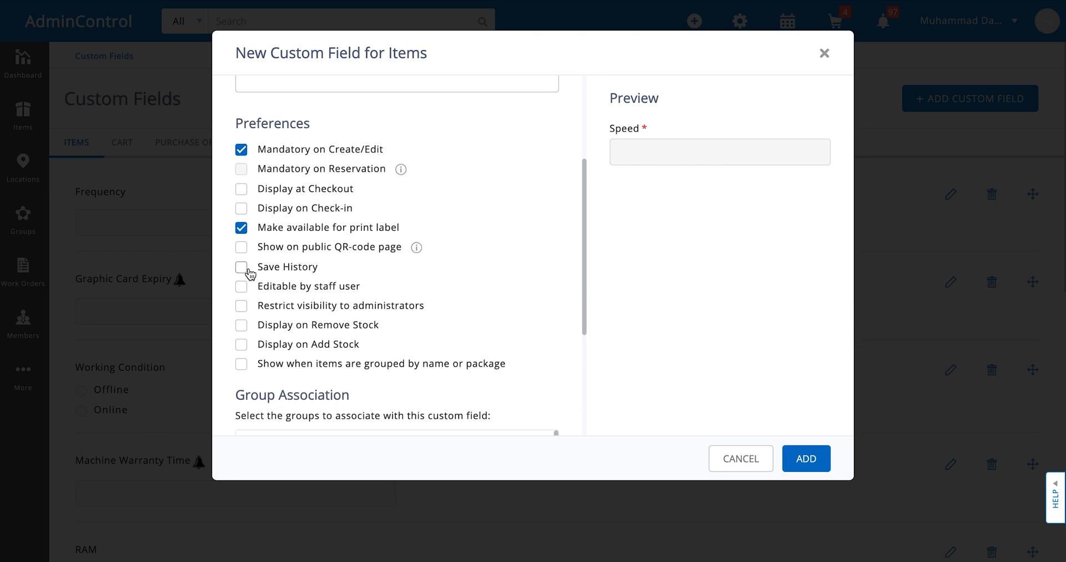
click(241, 266)
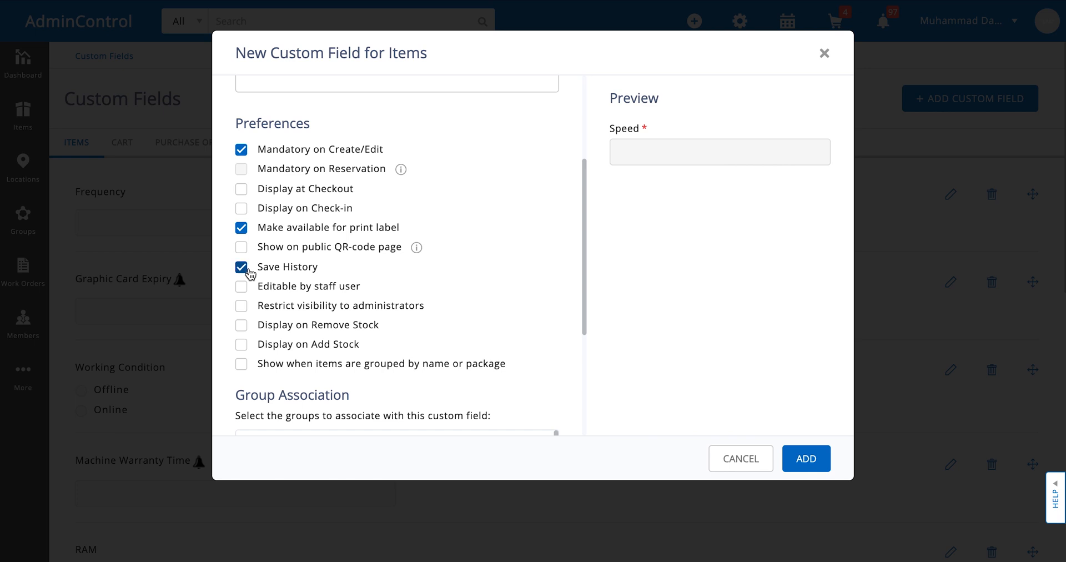
click(241, 266)
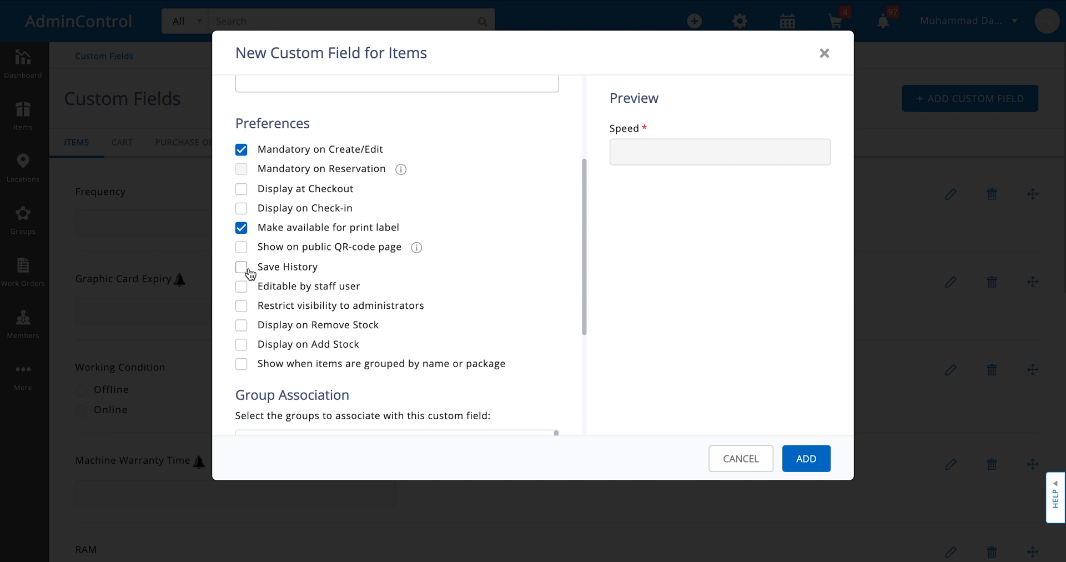
scroll(down, 3)
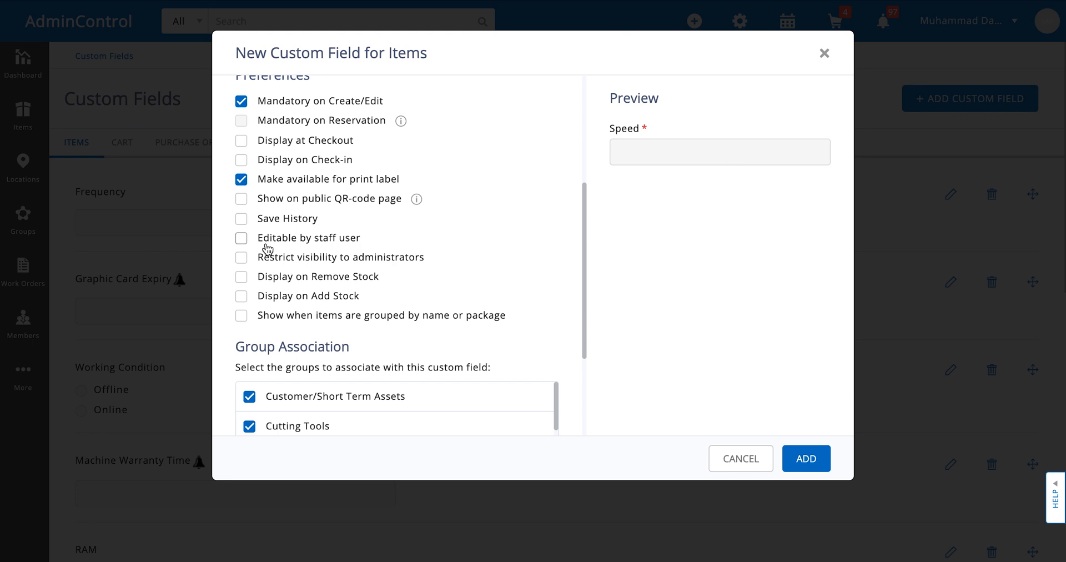
mouse_move(289, 264)
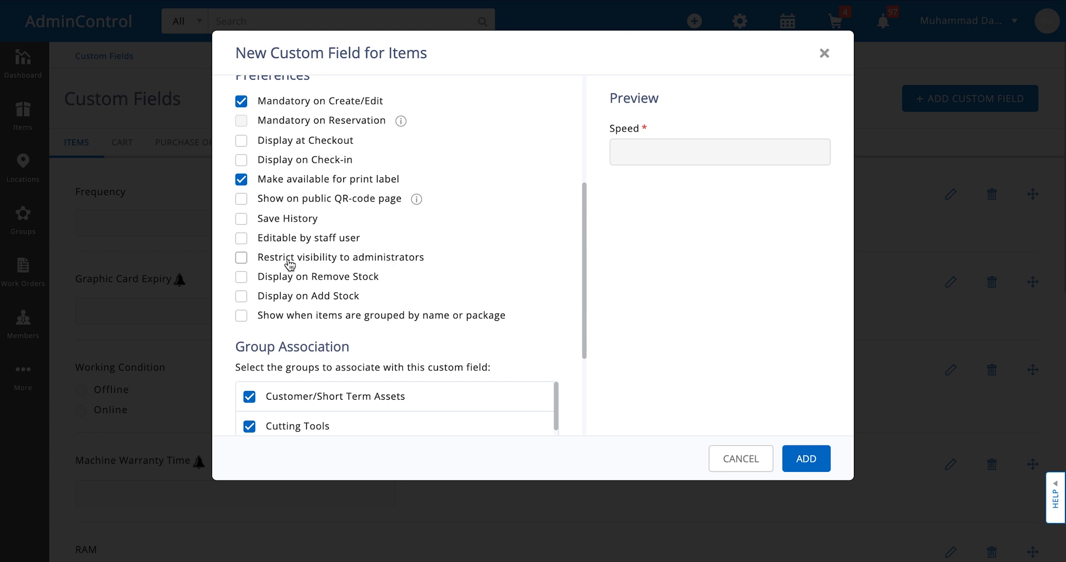
mouse_move(370, 265)
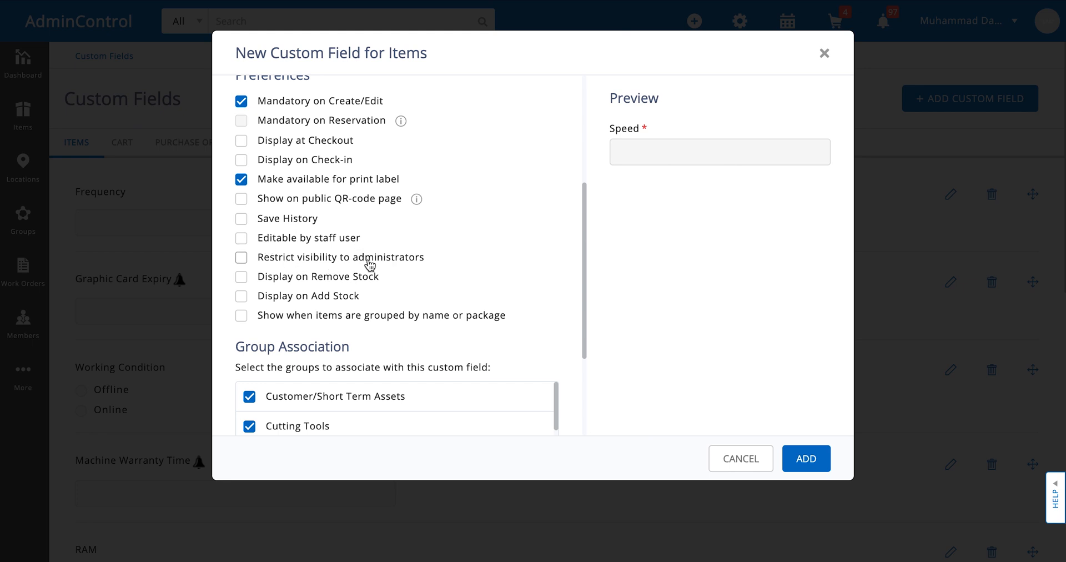
scroll(down, 3)
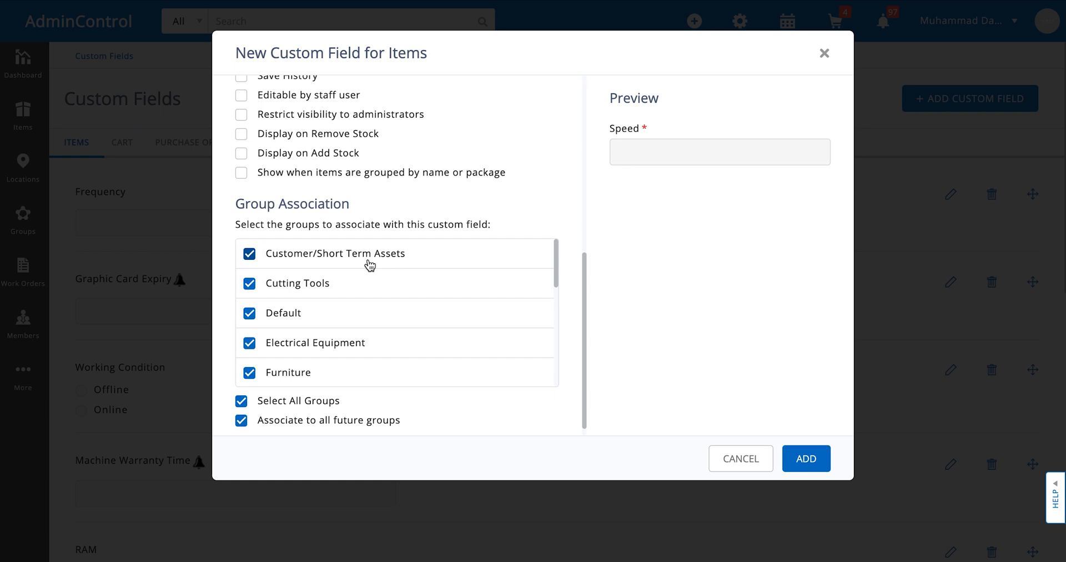
Step: Limit Speed to chosen groups like Electrical and Mechanical Equipment, excluding Customer/Short Term Assets and future groups
click(249, 254)
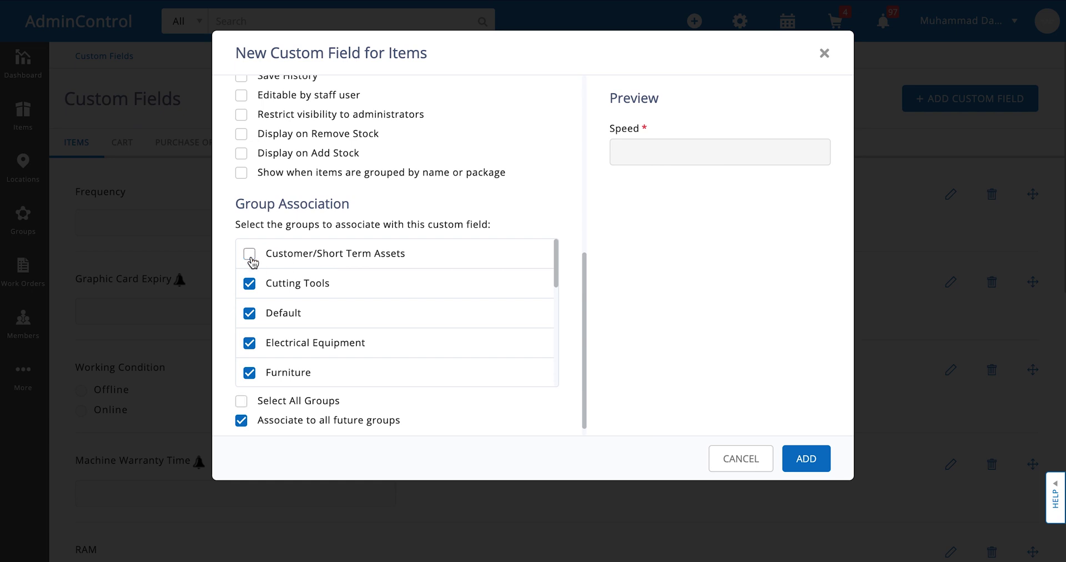
scroll(down, 3)
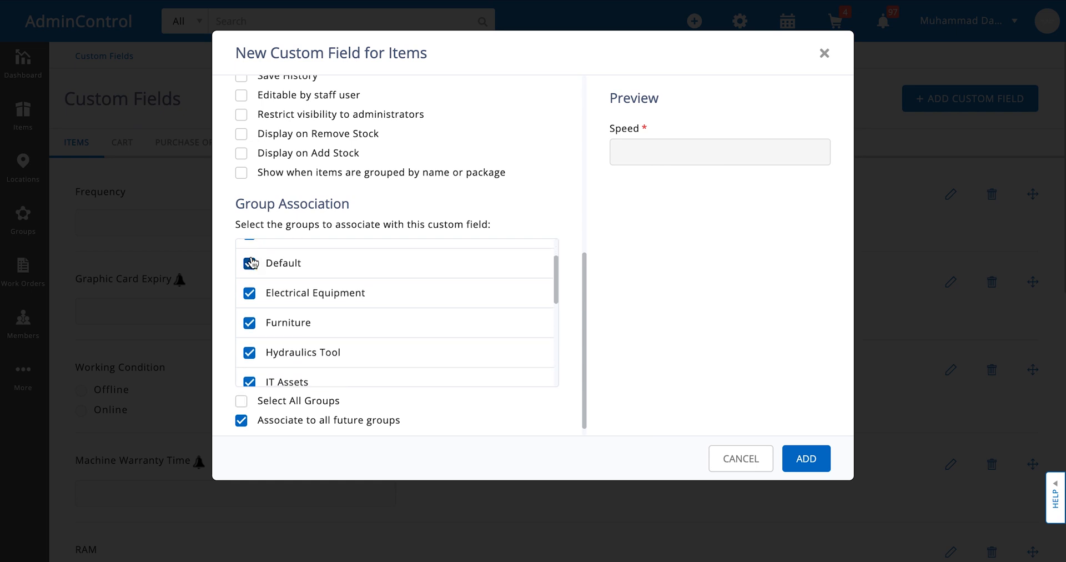
scroll(down, 3)
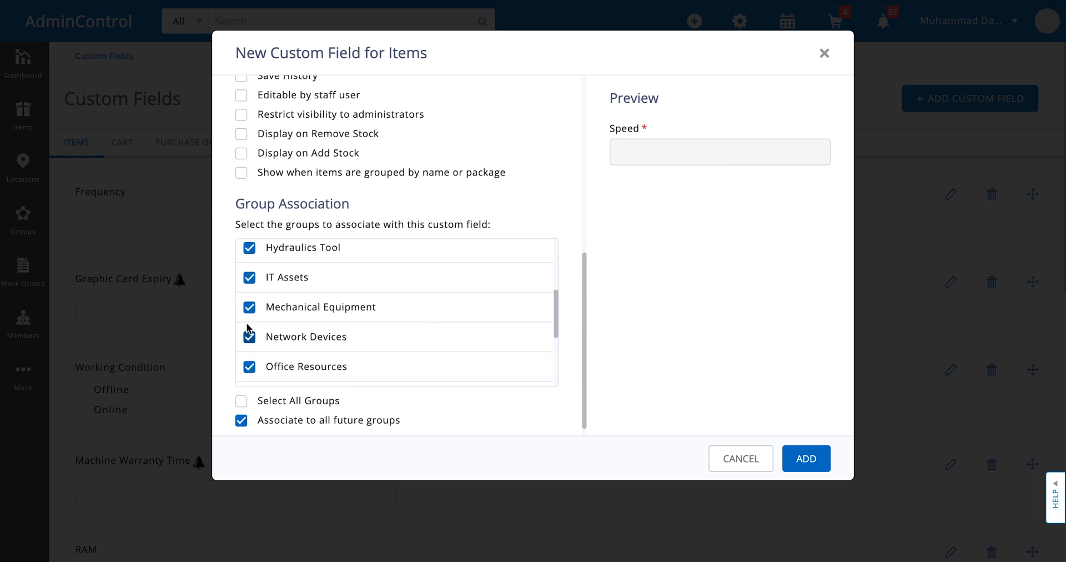
click(250, 276)
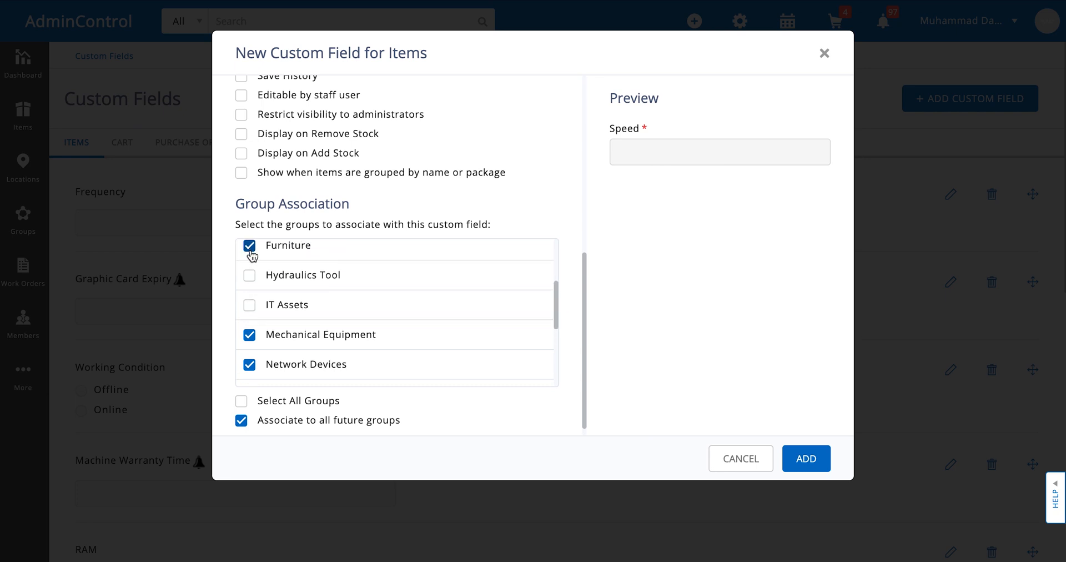
scroll(up, 3)
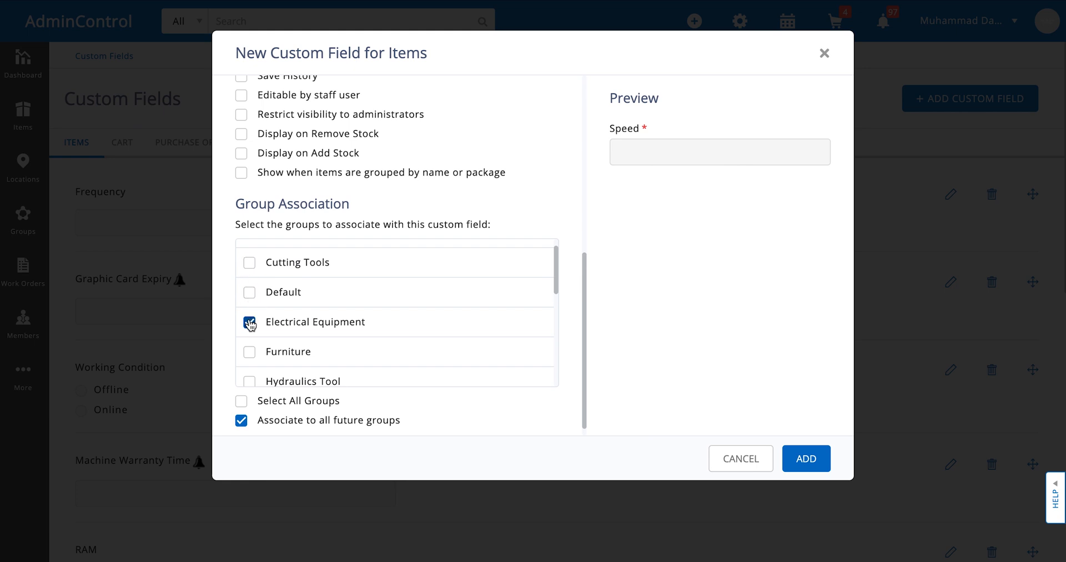
scroll(down, 3)
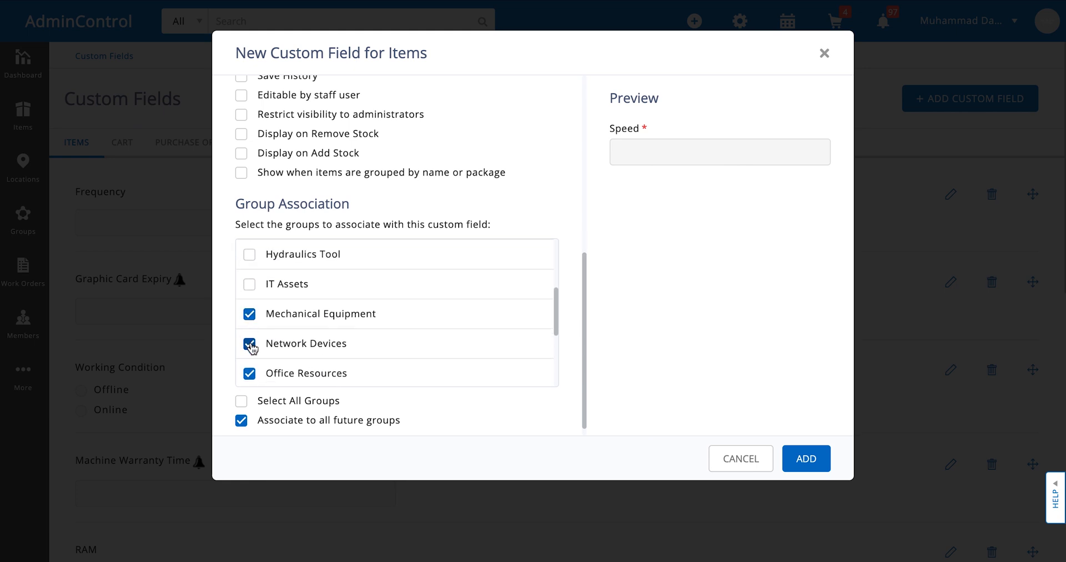
scroll(down, 3)
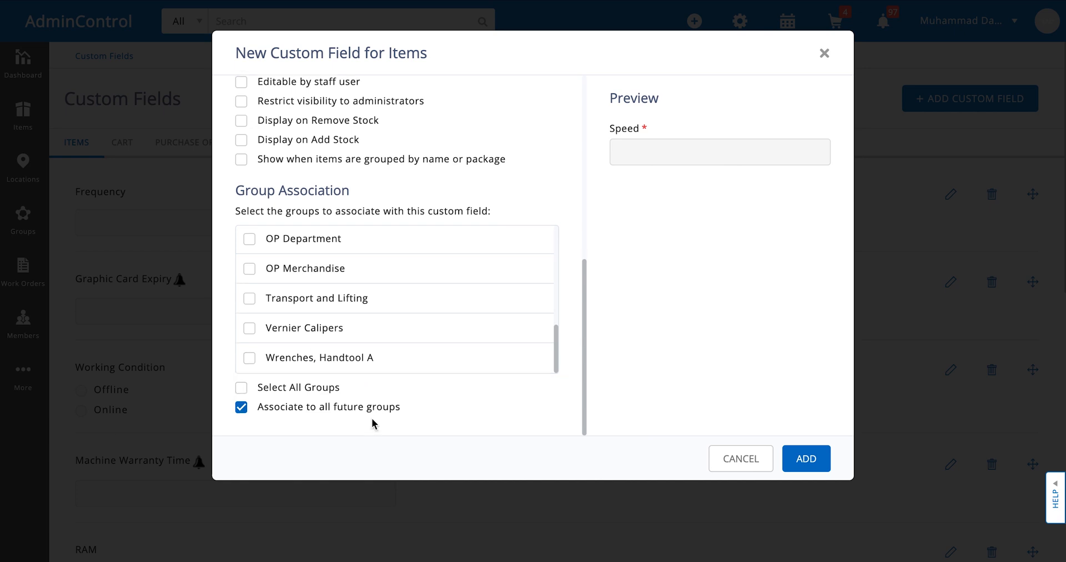
mouse_move(247, 419)
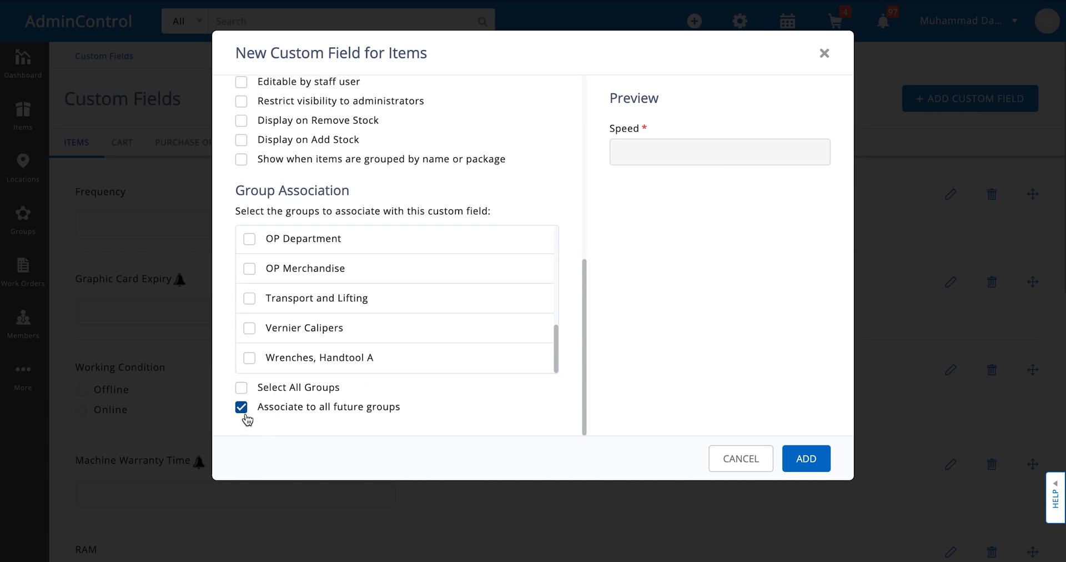
click(241, 407)
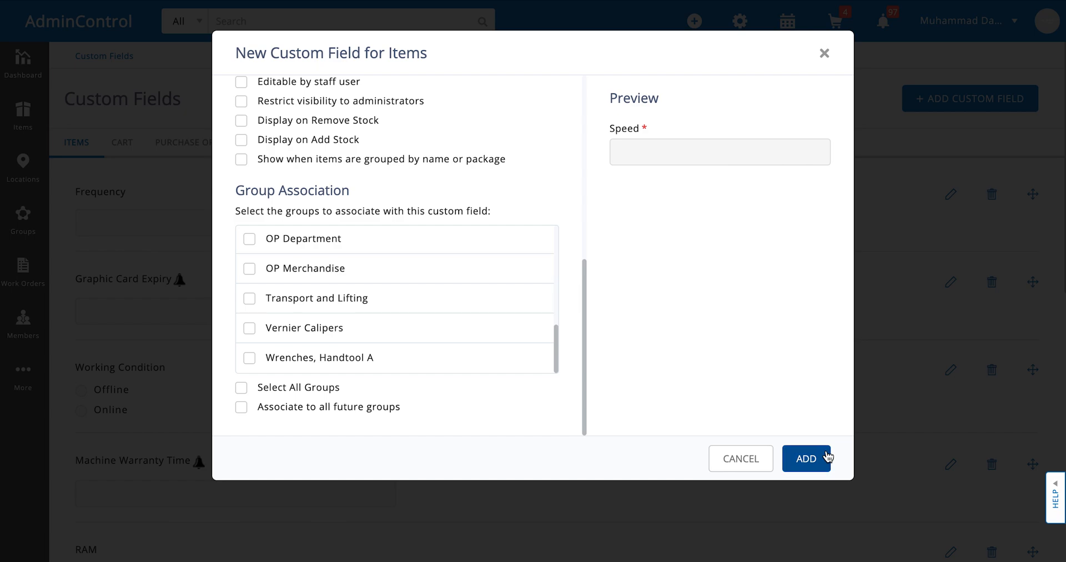
Step: Save the Speed field and find it at the bottom of the Items list
click(805, 458)
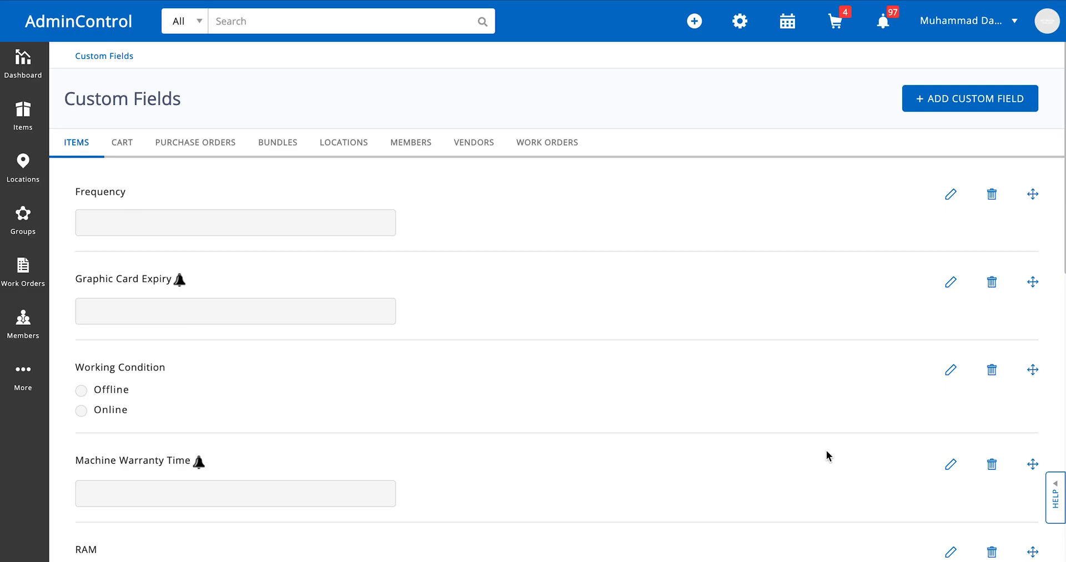
scroll(down, 3)
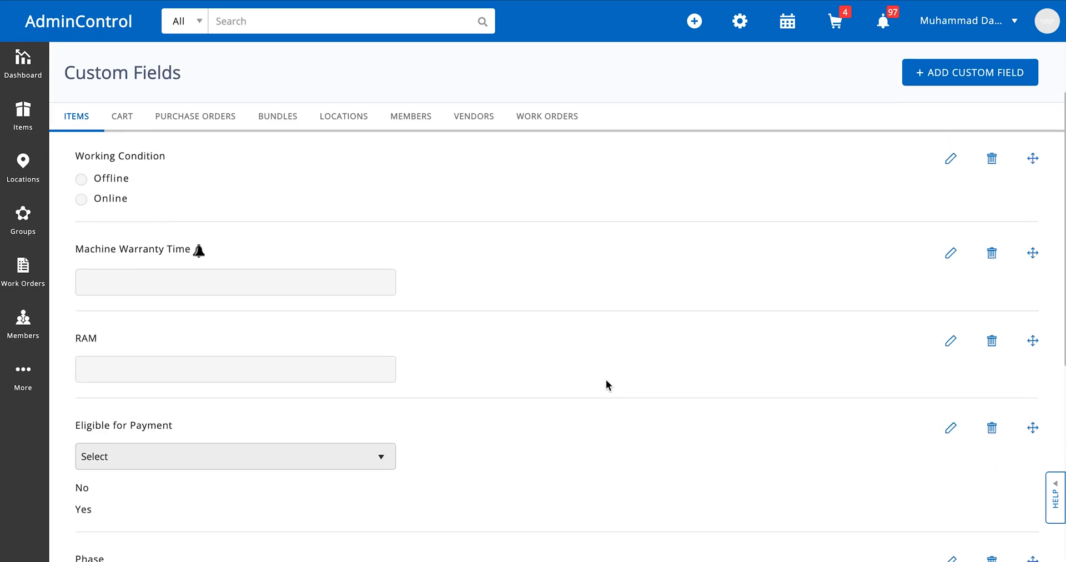
scroll(down, 3)
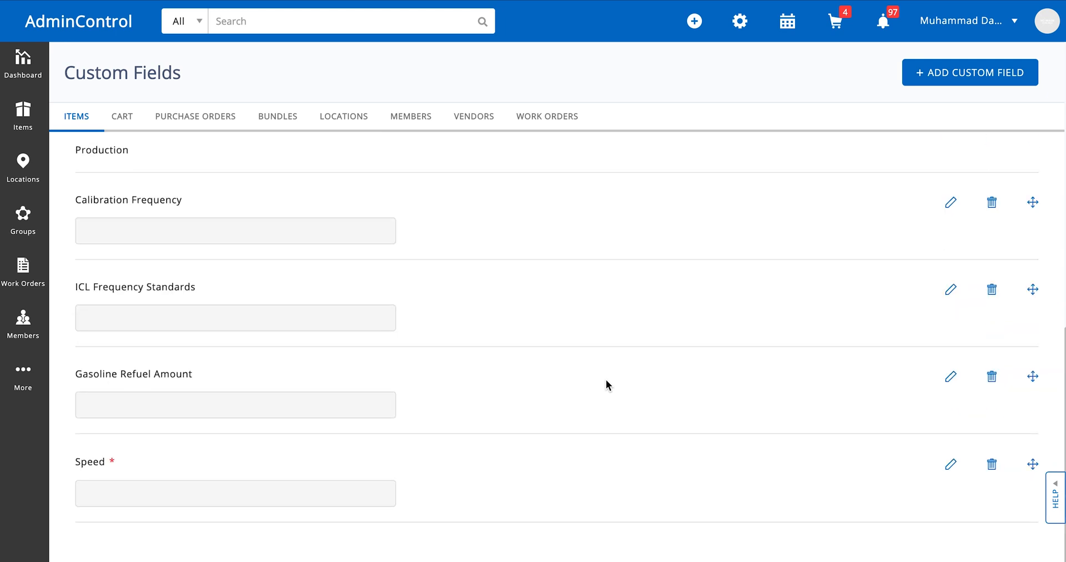
scroll(down, 3)
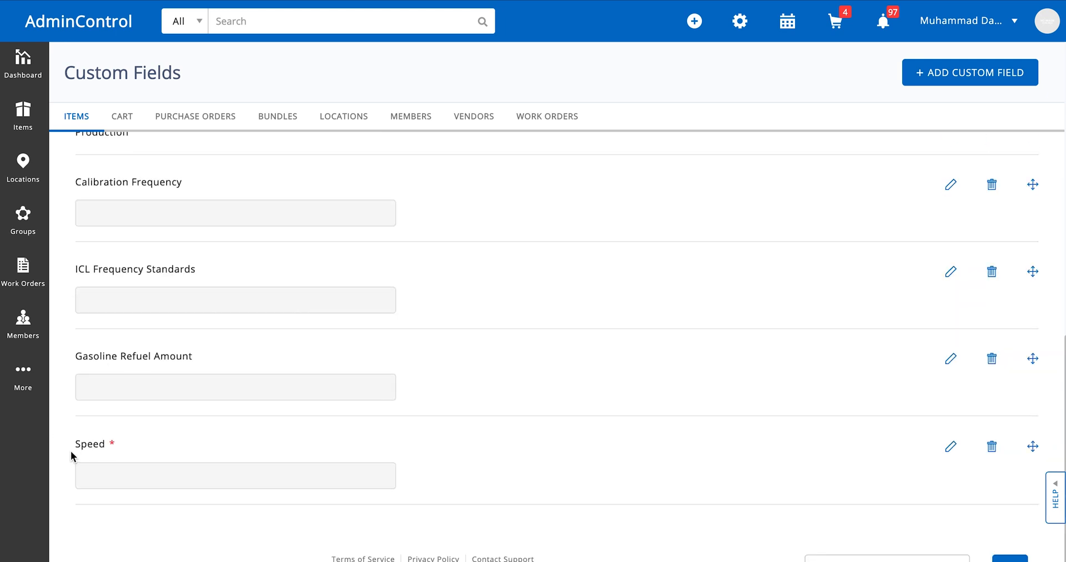
mouse_move(1032, 446)
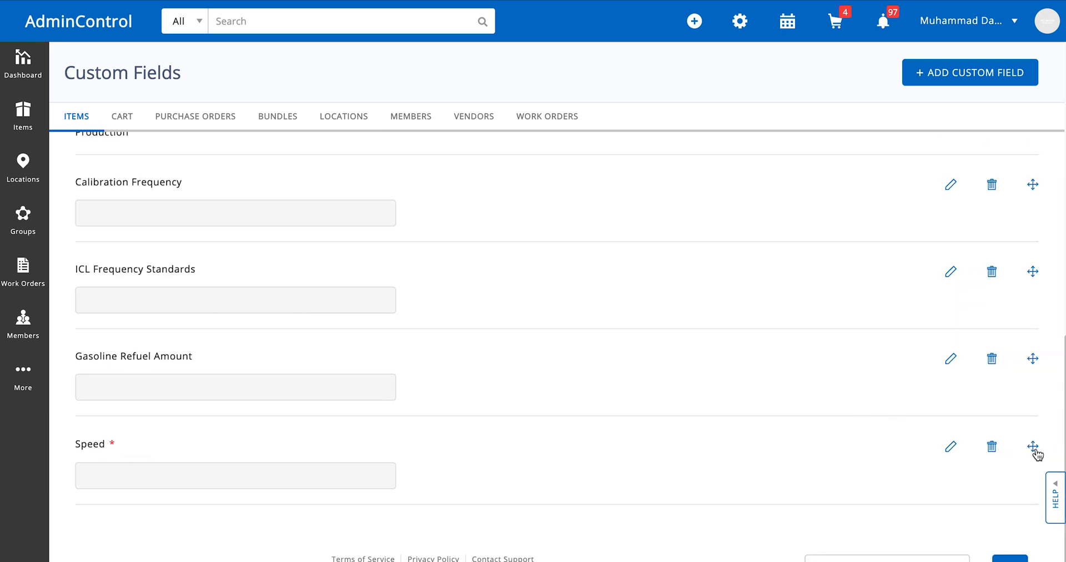
mouse_move(1037, 325)
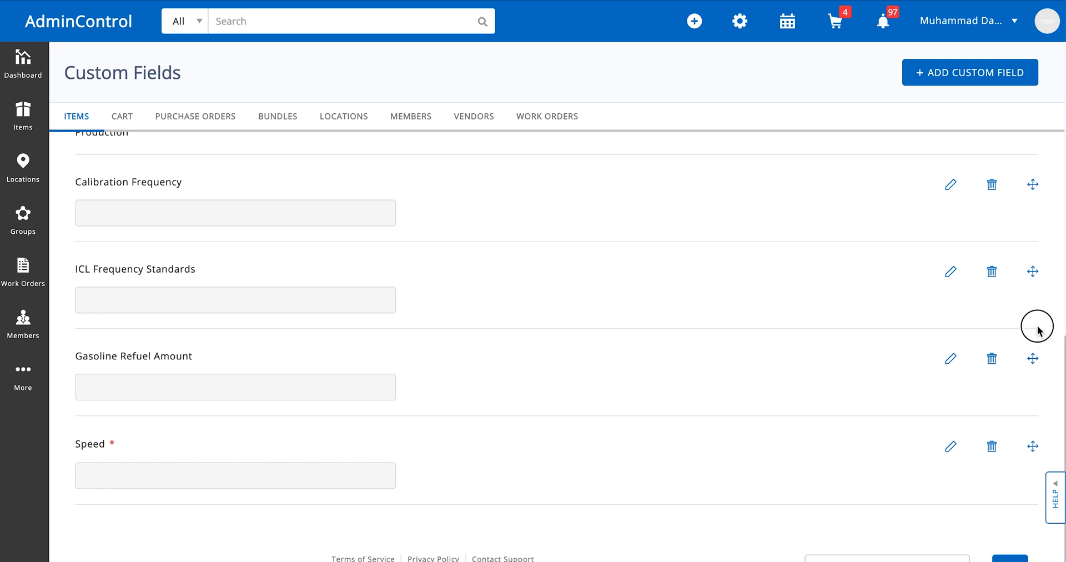
mouse_move(1033, 446)
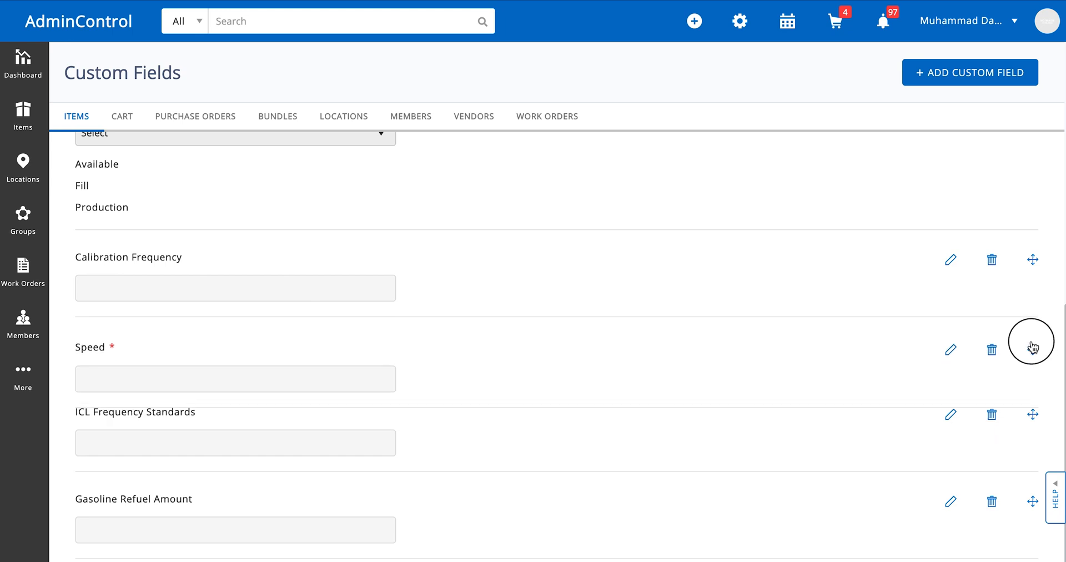
Step: Move Speed up to sit between Calibration Frequency and ICL Frequency Standards
click(1033, 349)
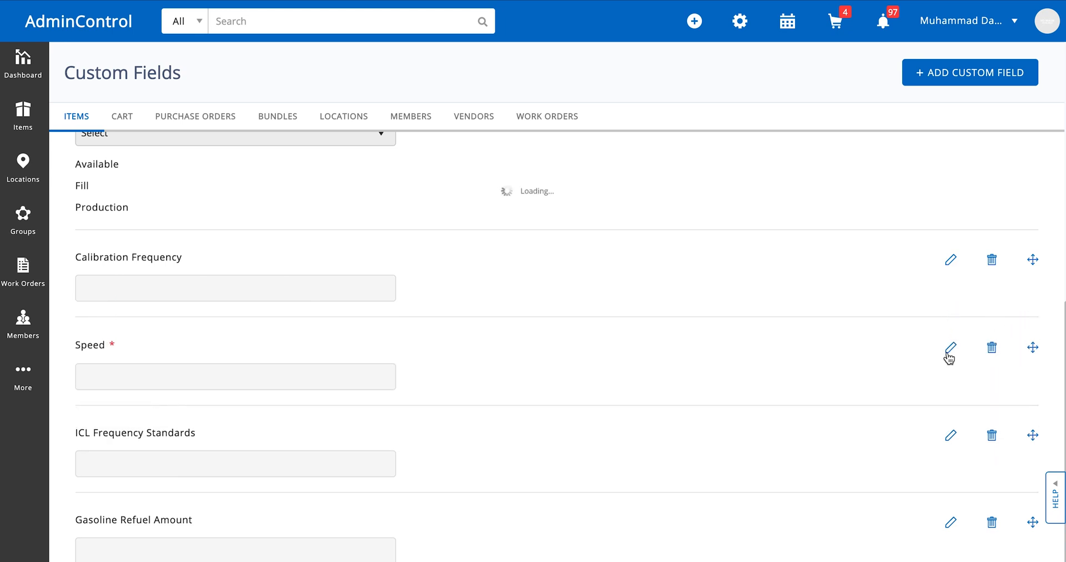
click(950, 348)
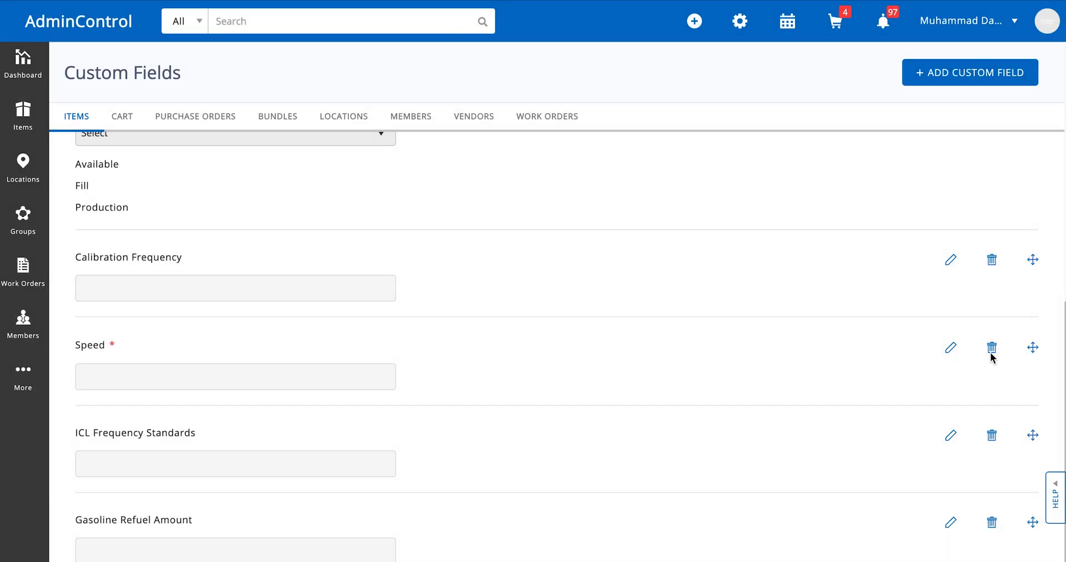
scroll(up, 3)
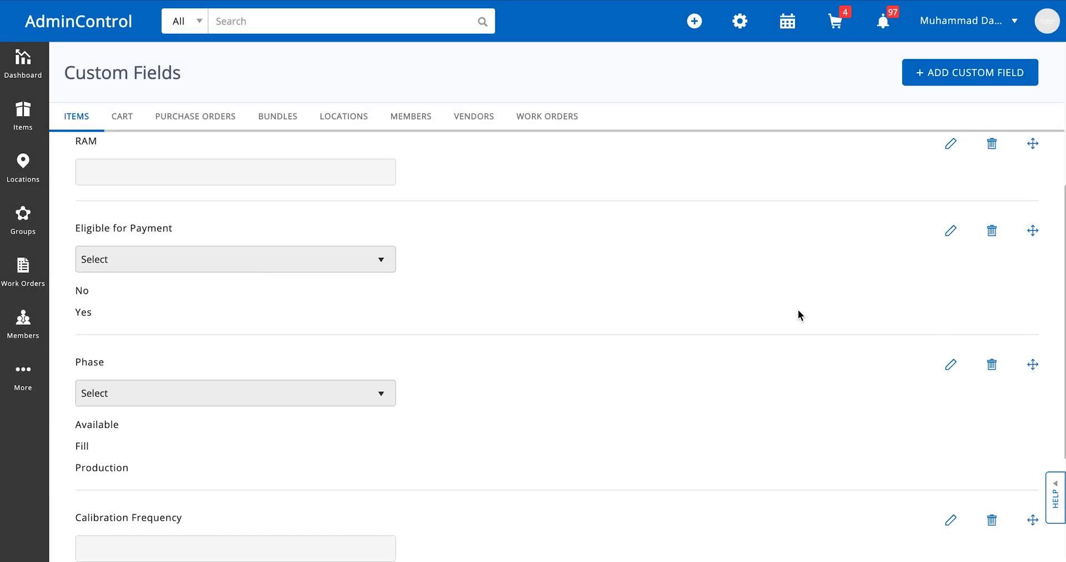
scroll(up, 3)
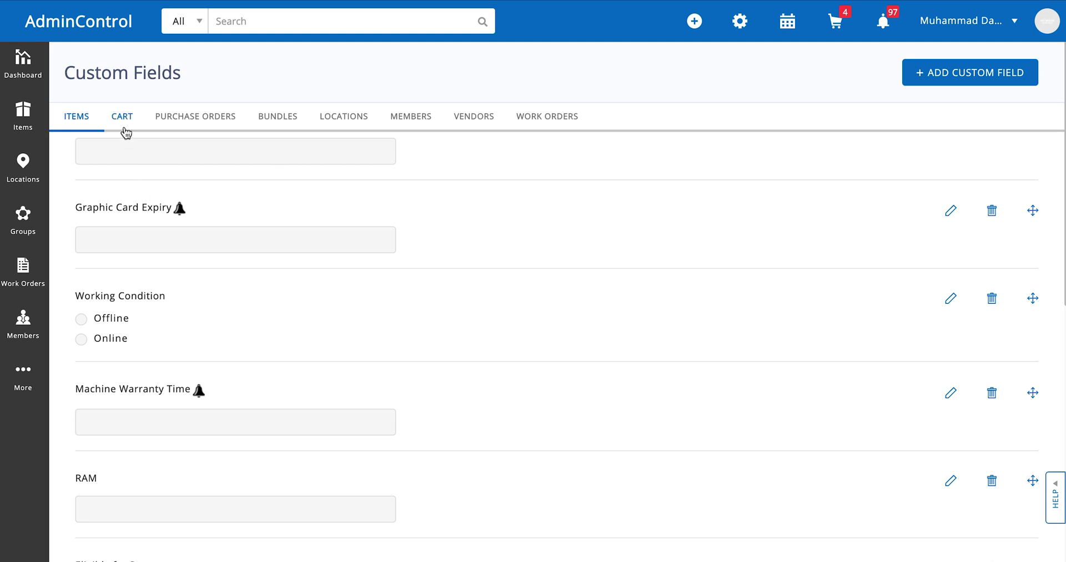
mouse_move(596, 126)
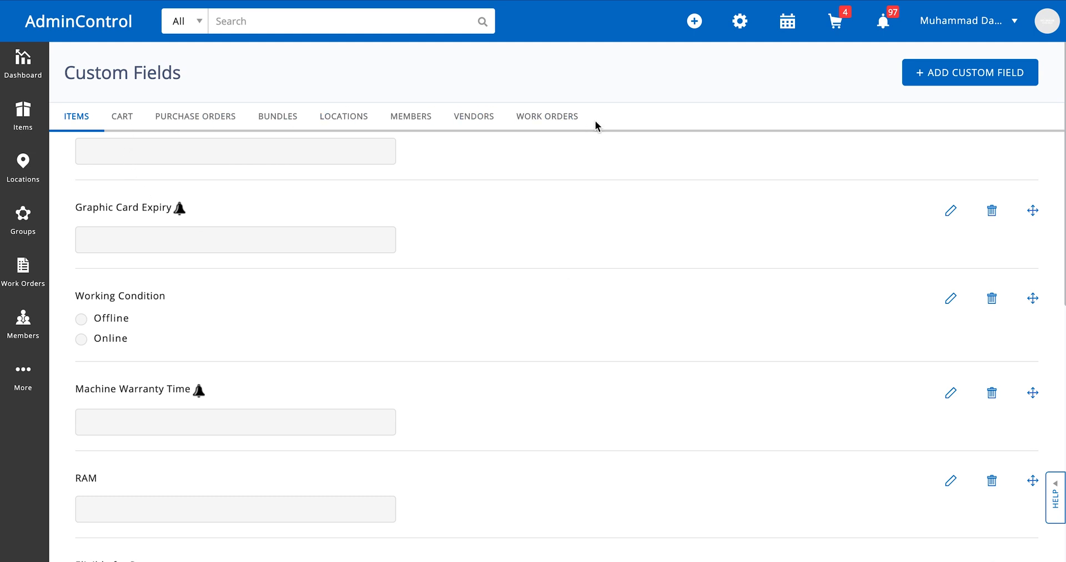
scroll(up, 3)
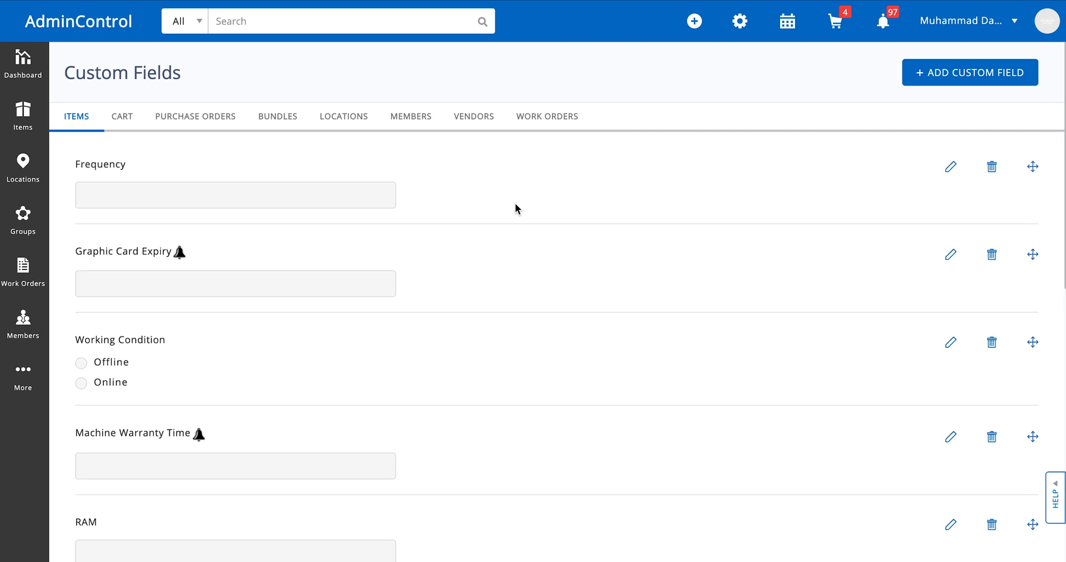